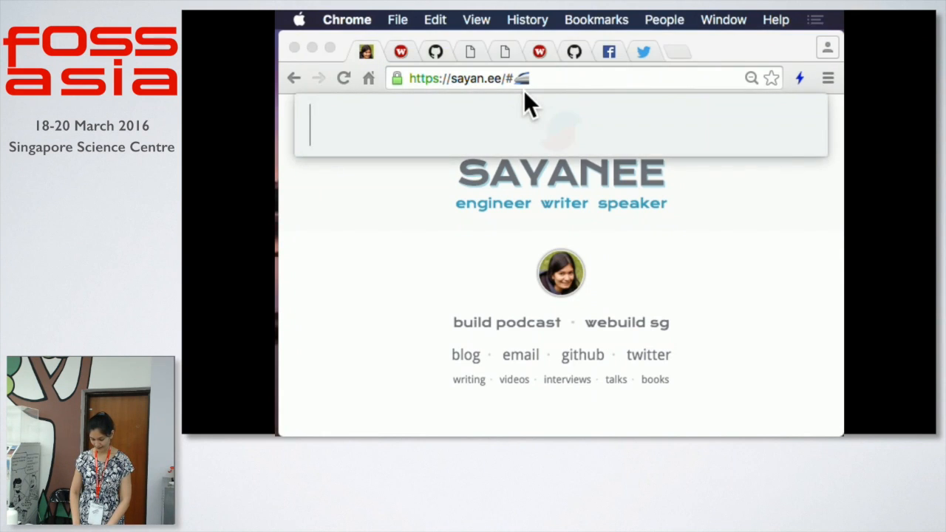
Search sayan.ee, then show the webuild.sg events and open-source page.
type("sayan.ee")
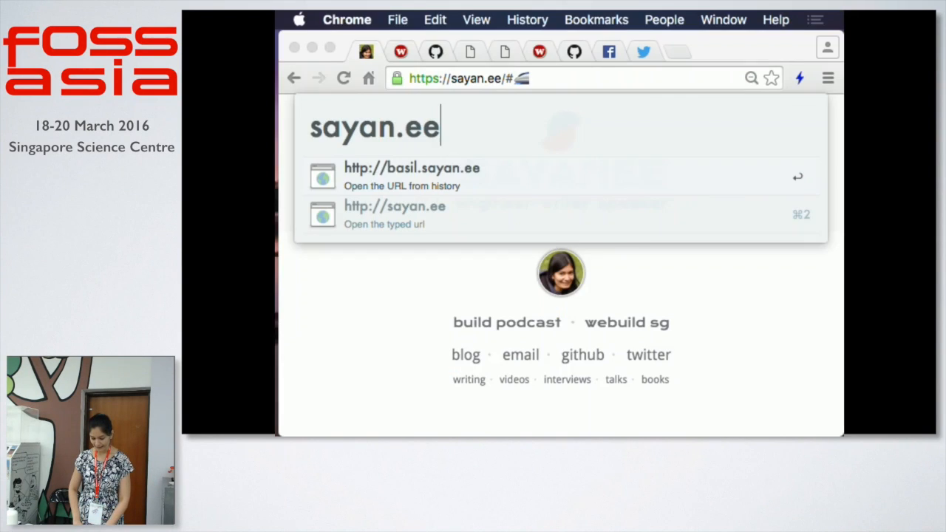
left_click(400, 51)
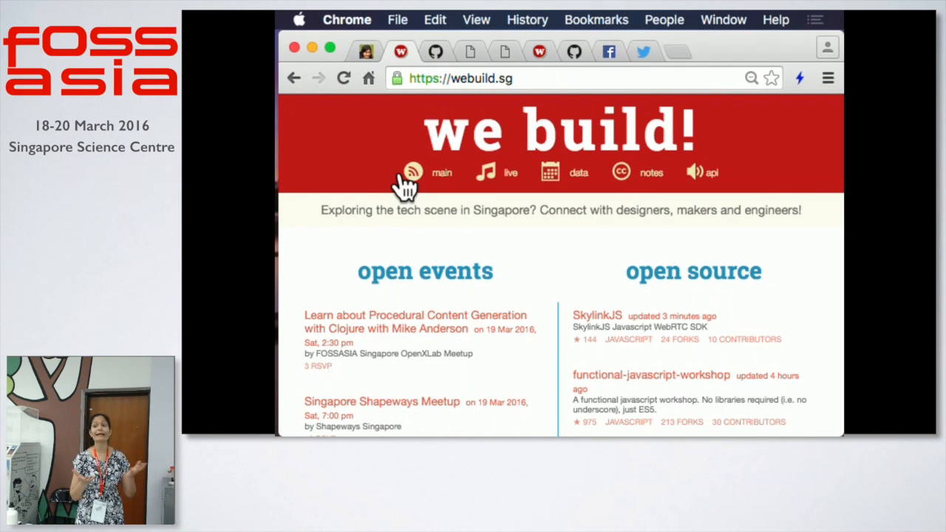
mouse_move(506, 57)
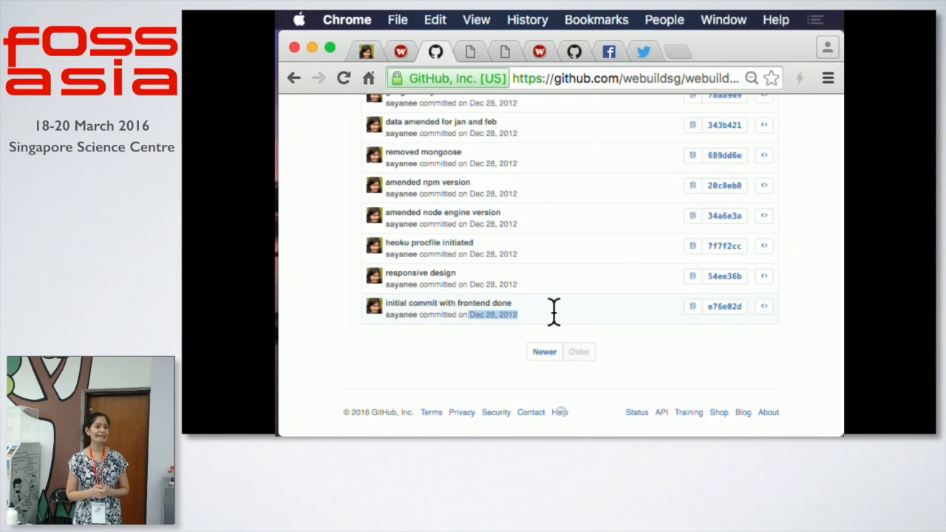
left_click(400, 52)
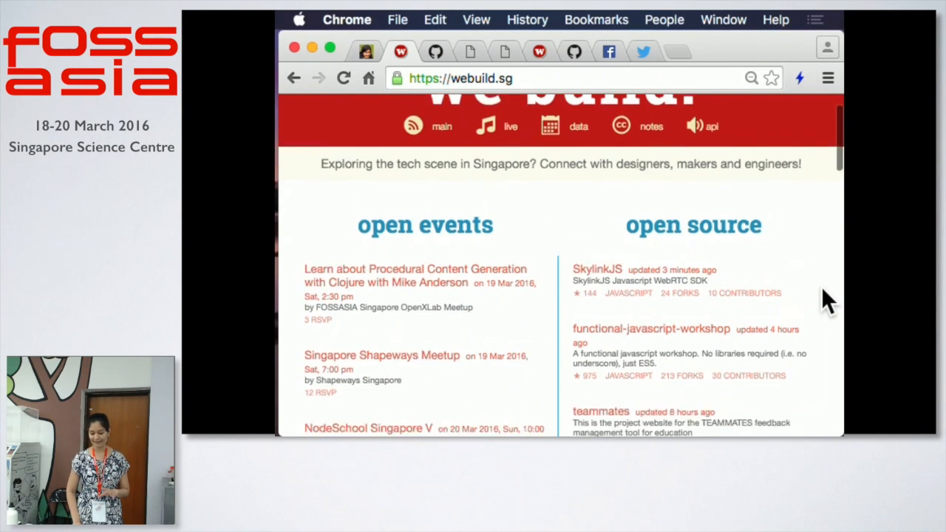
scroll("down", 3)
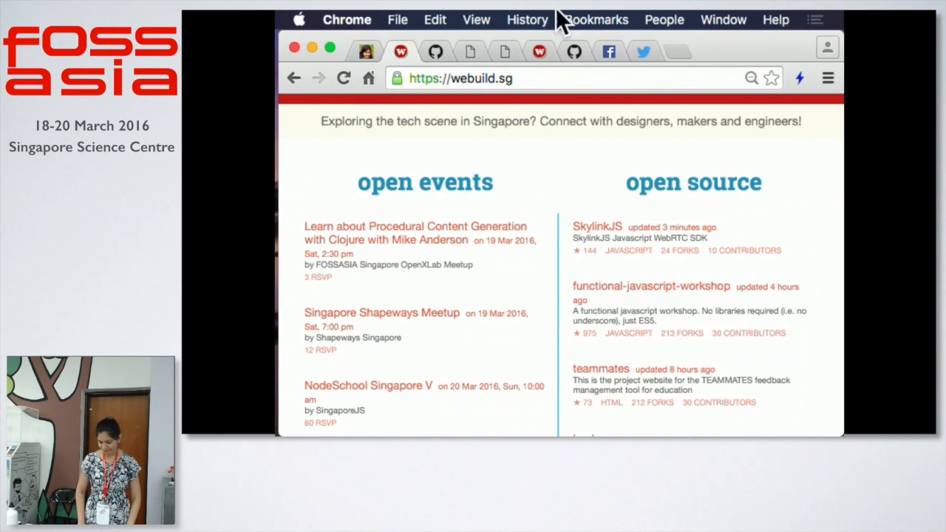
mouse_move(436, 52)
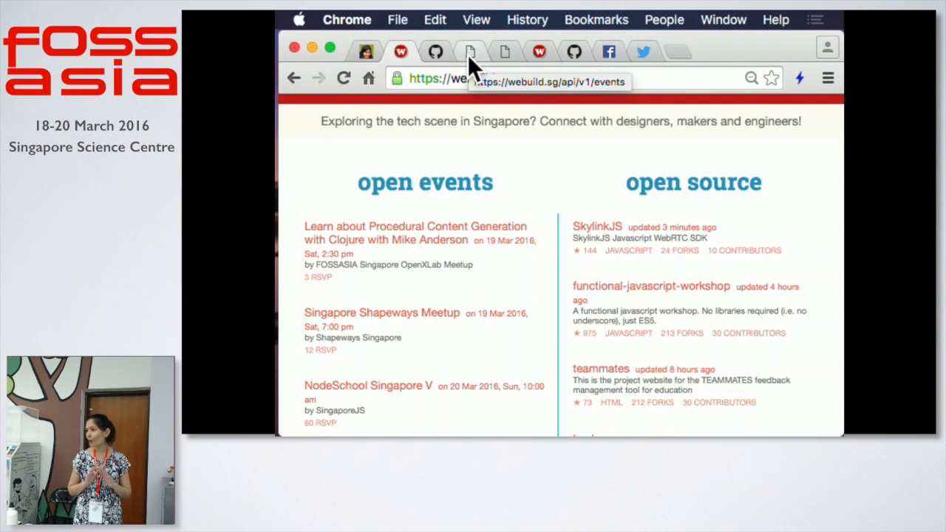
mouse_move(471, 52)
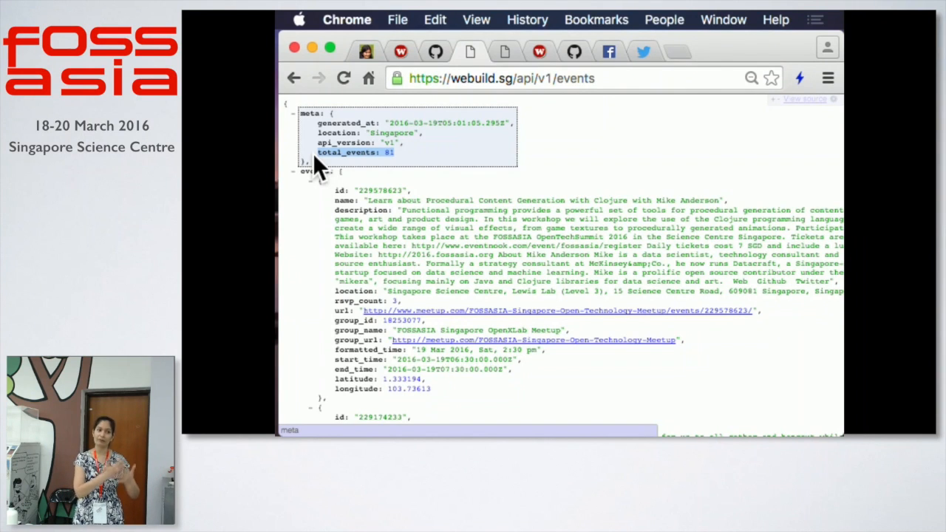
mouse_move(502, 70)
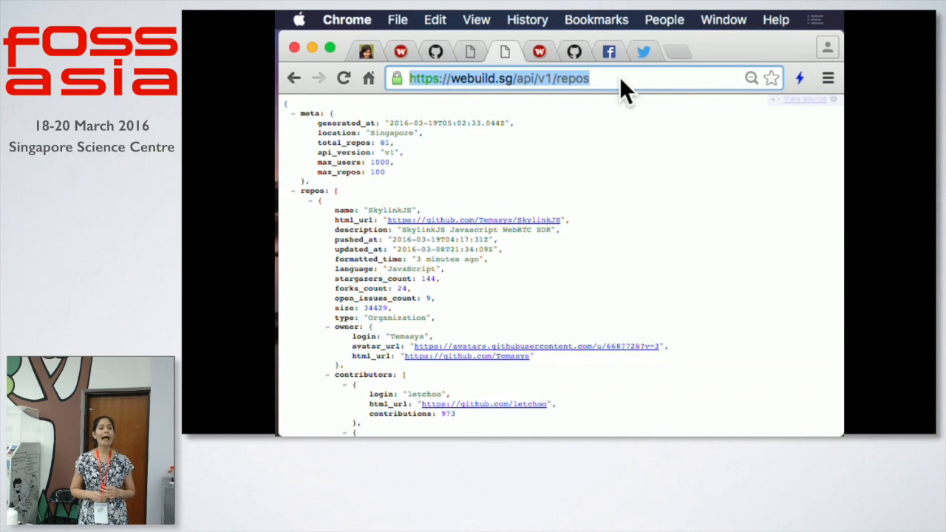
mouse_move(628, 62)
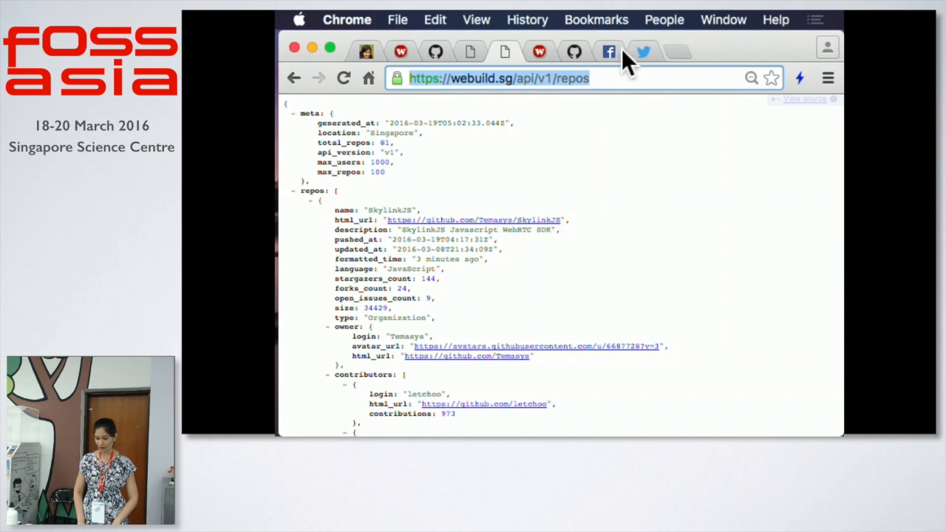
Go from the We Build SG GitHub organization to your own profile via the avatar menu.
left_click(574, 52)
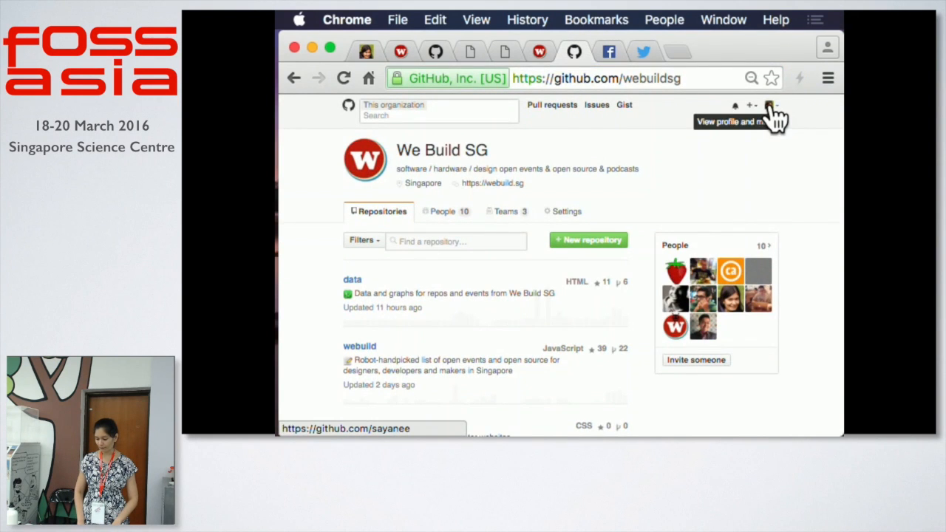
left_click(770, 105)
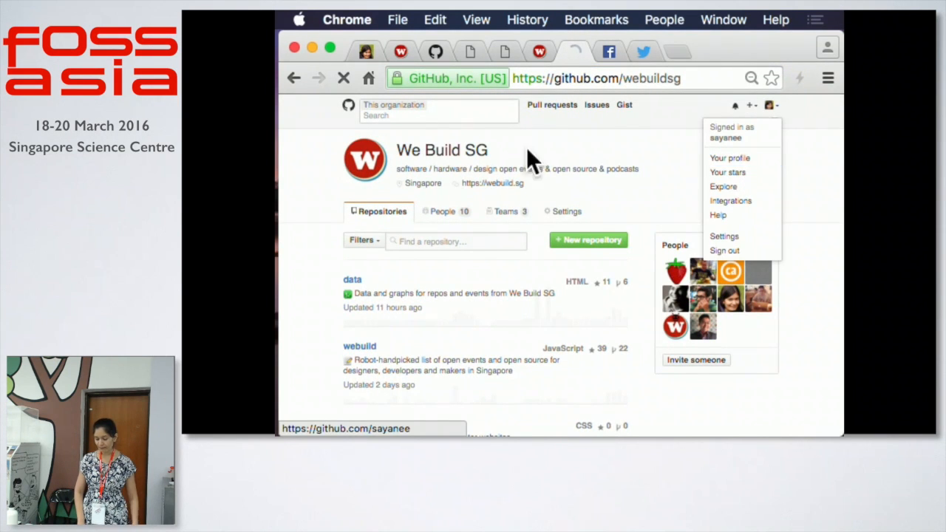
left_click(729, 157)
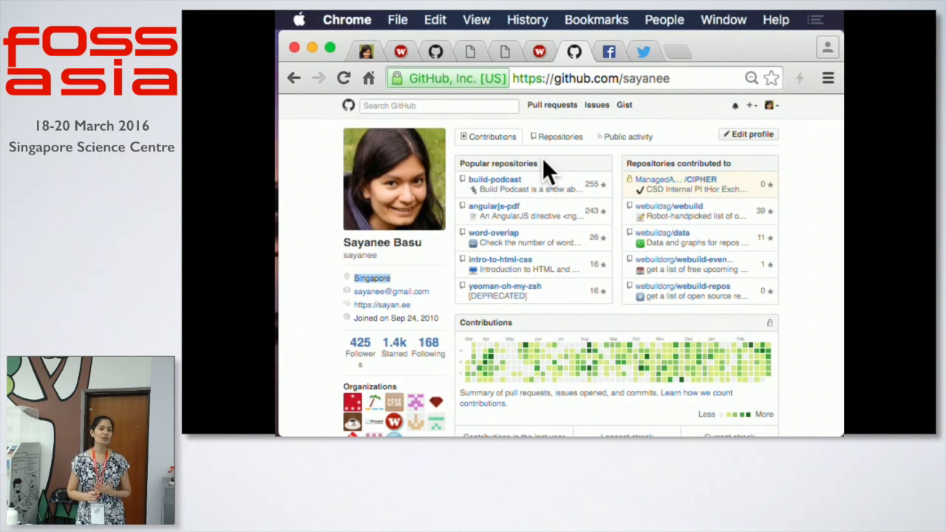
mouse_move(509, 61)
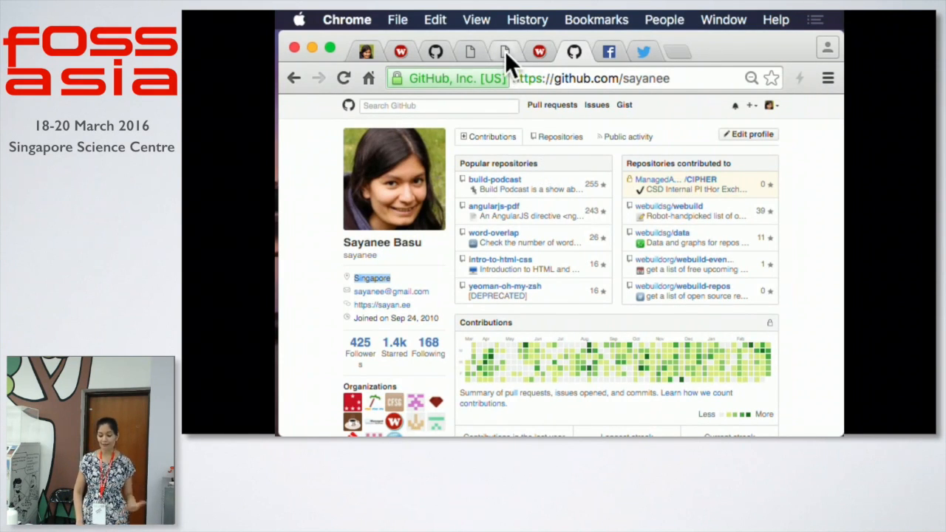
Check webuild.sg open events for 23 March 2016, listing two events.
left_click(505, 52)
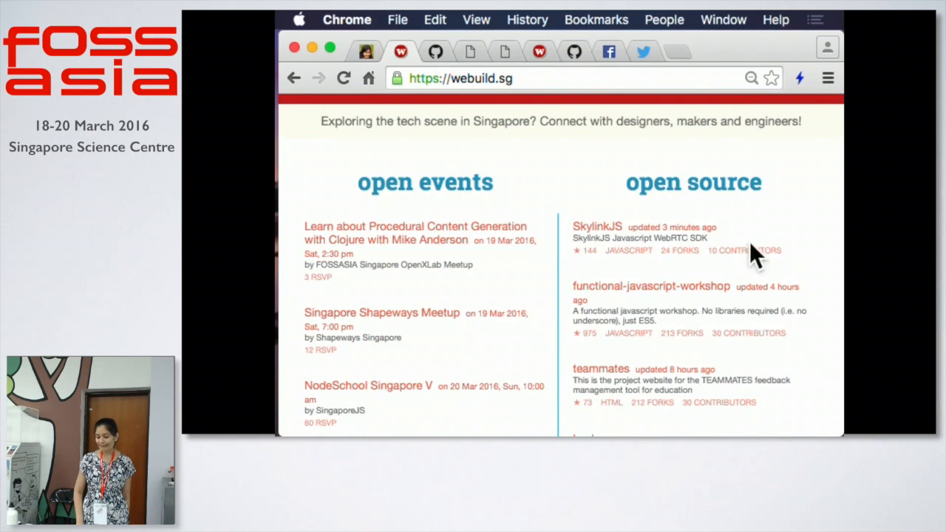
scroll("down", 3)
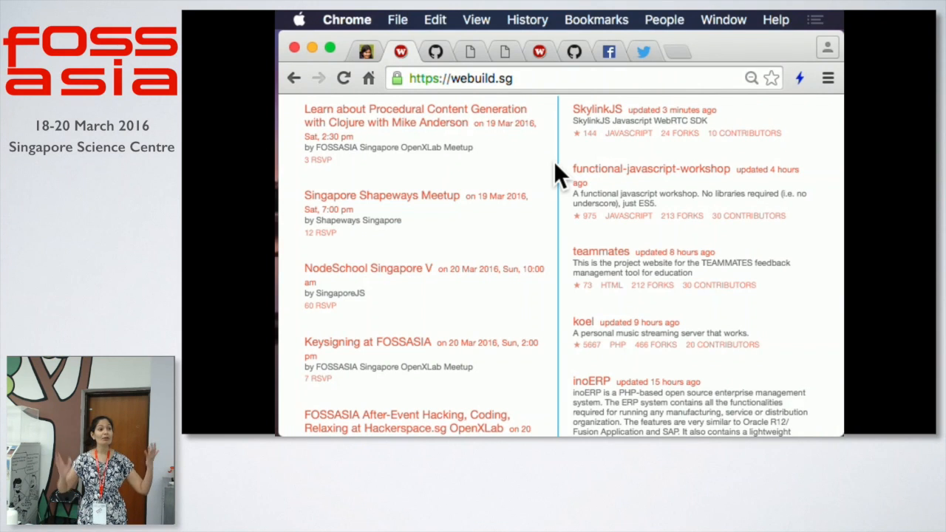
scroll("up", 3)
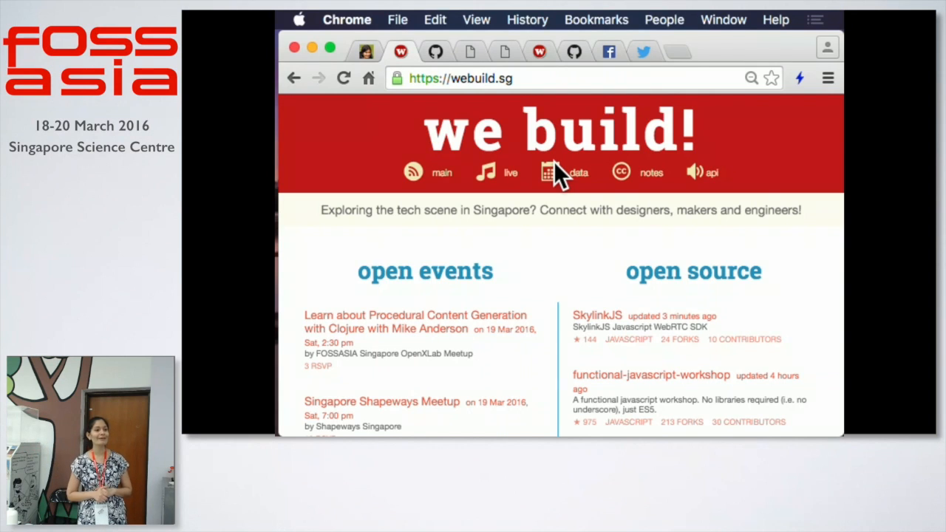
scroll("down", 3)
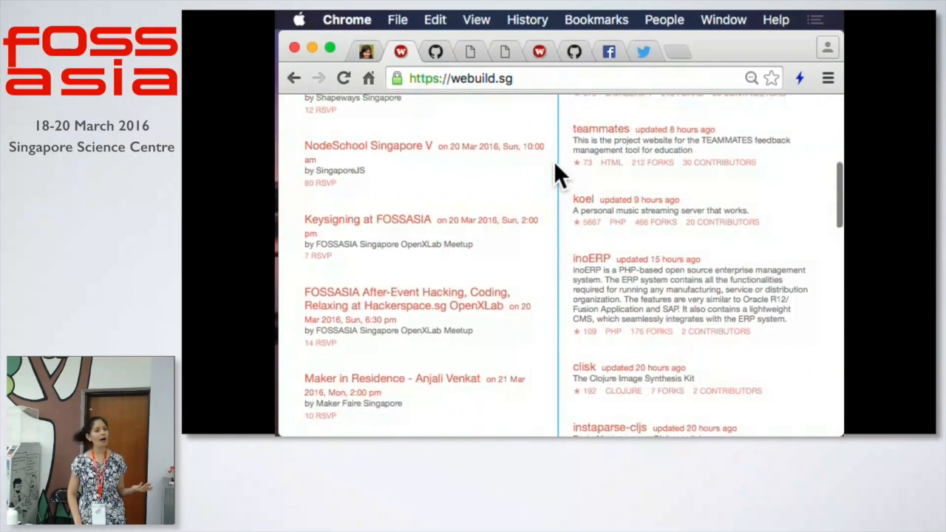
scroll("down", 3)
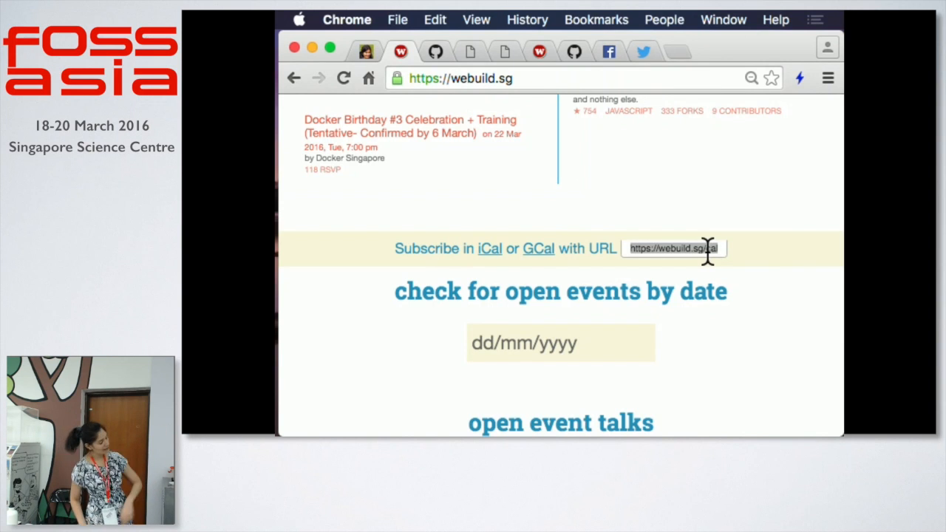
scroll("down", 3)
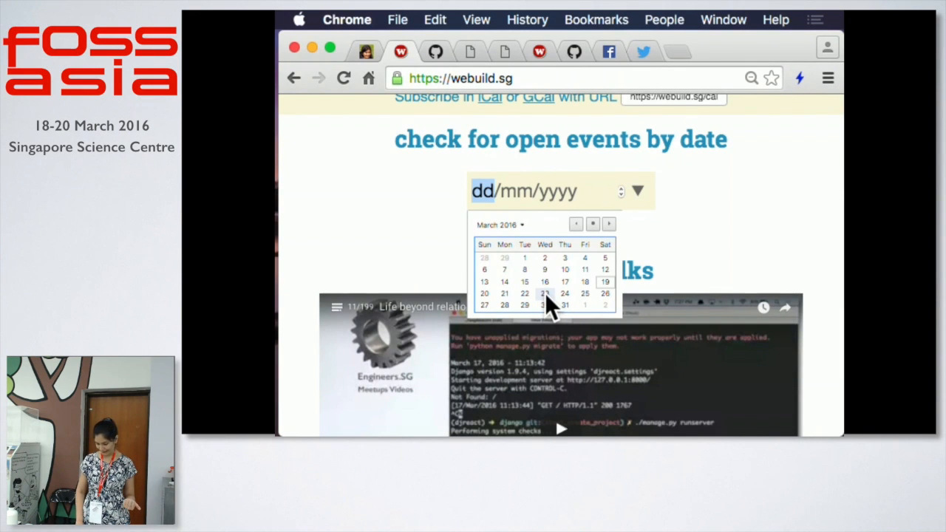
left_click(524, 294)
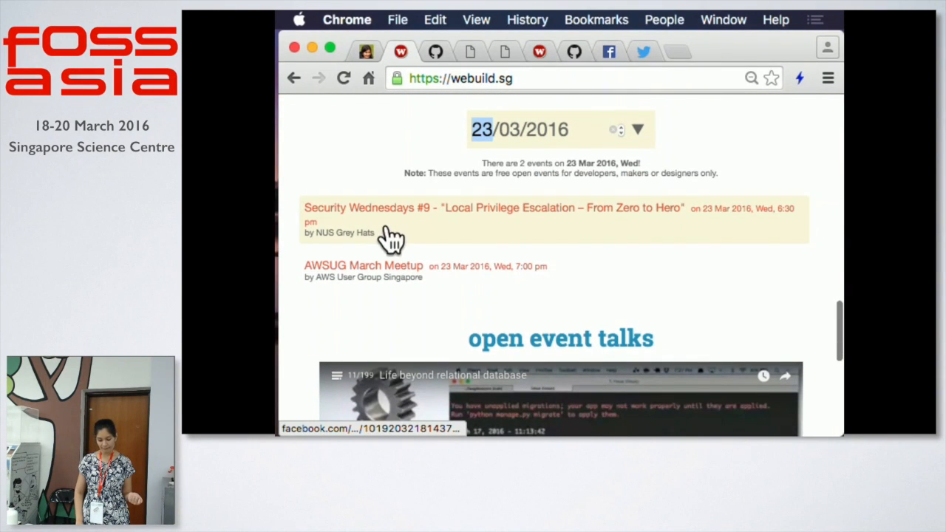
mouse_move(473, 277)
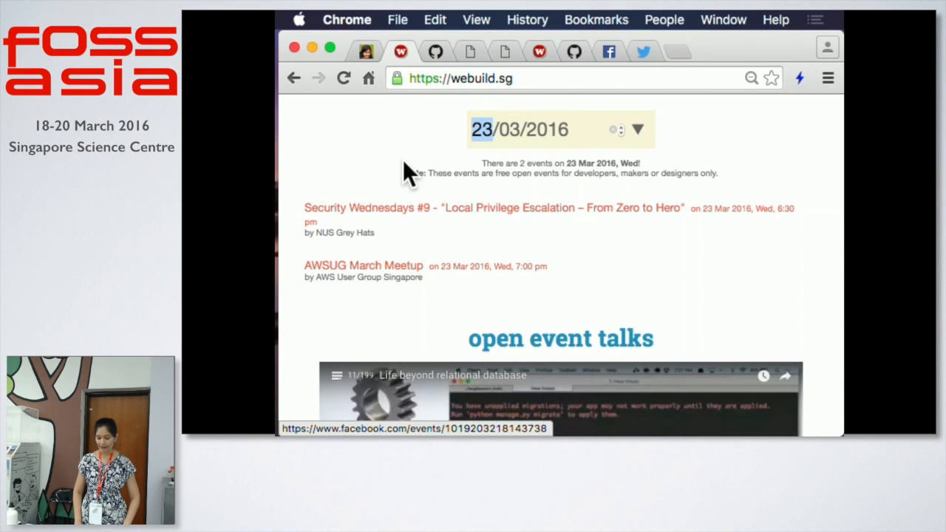
mouse_move(761, 166)
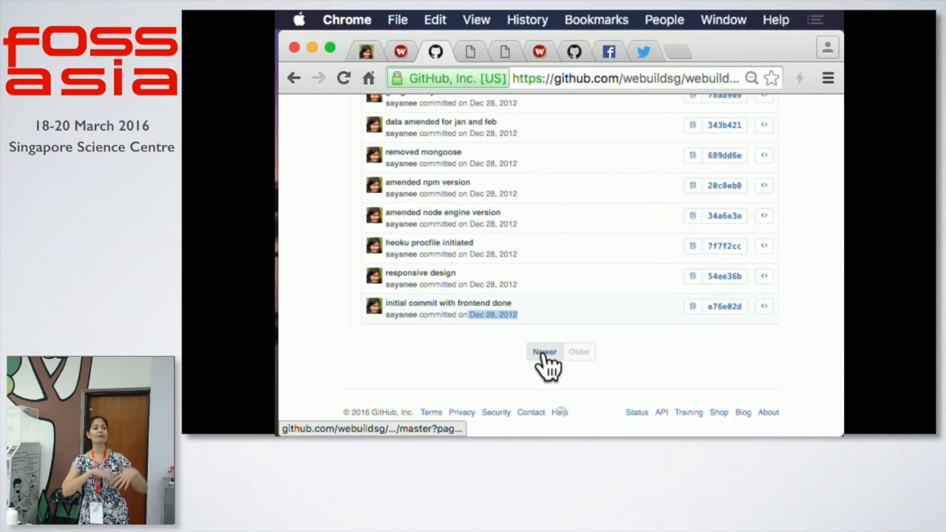
mouse_move(544, 352)
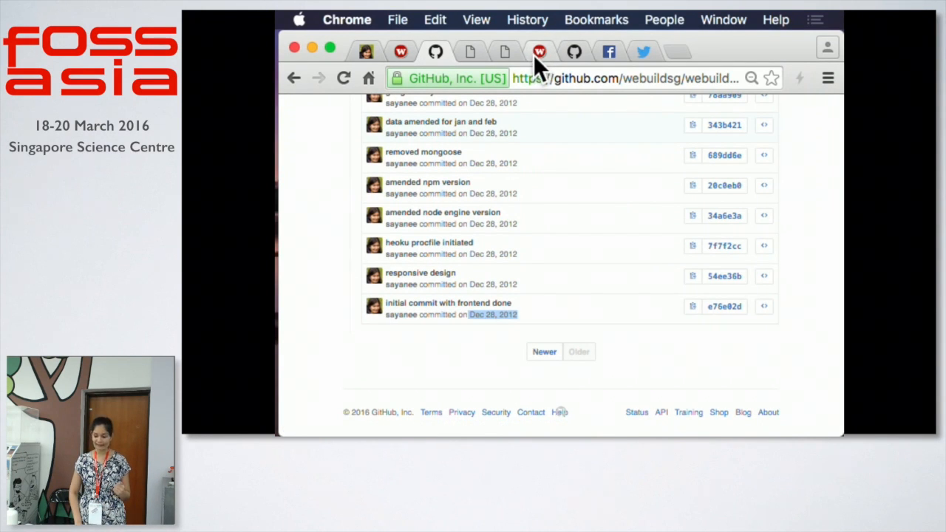
Glance at data.webuild.sg, then return to the events API JSON output.
left_click(469, 51)
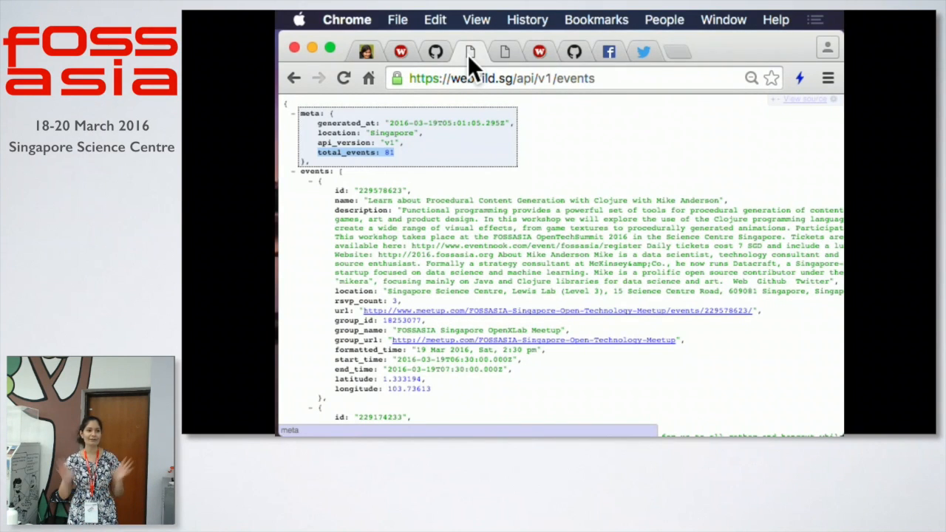
mouse_move(539, 51)
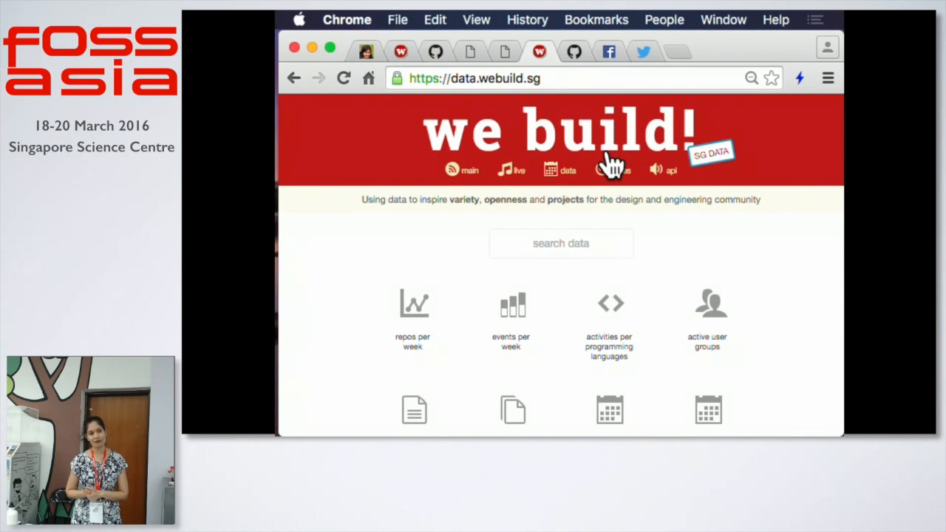
mouse_move(478, 56)
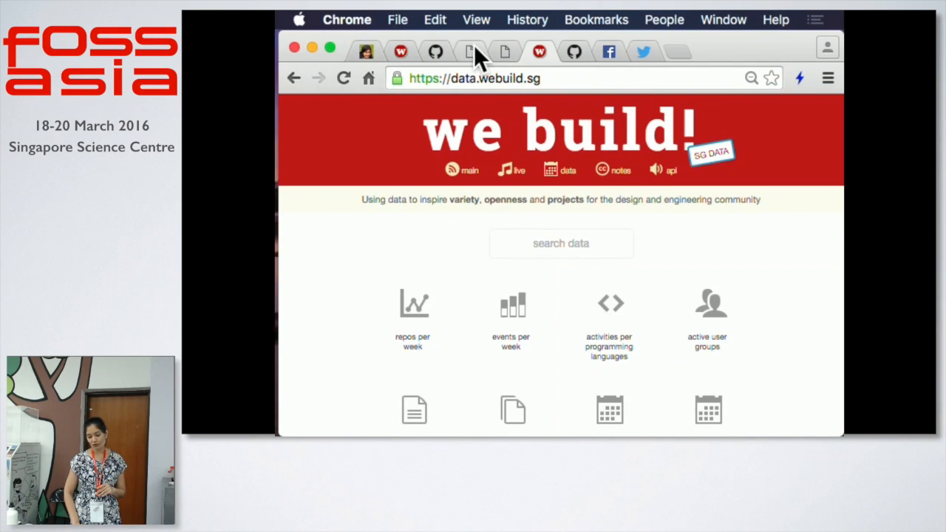
left_click(663, 170)
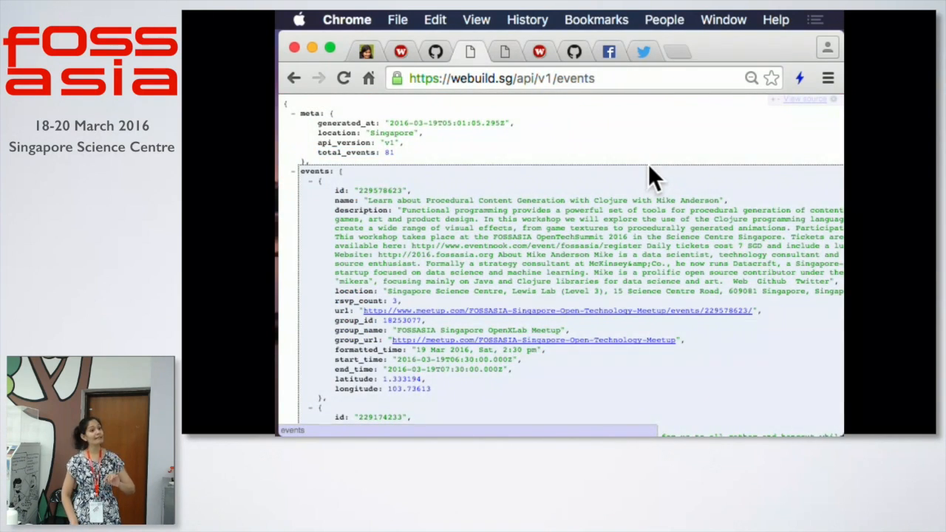
scroll("down", 3)
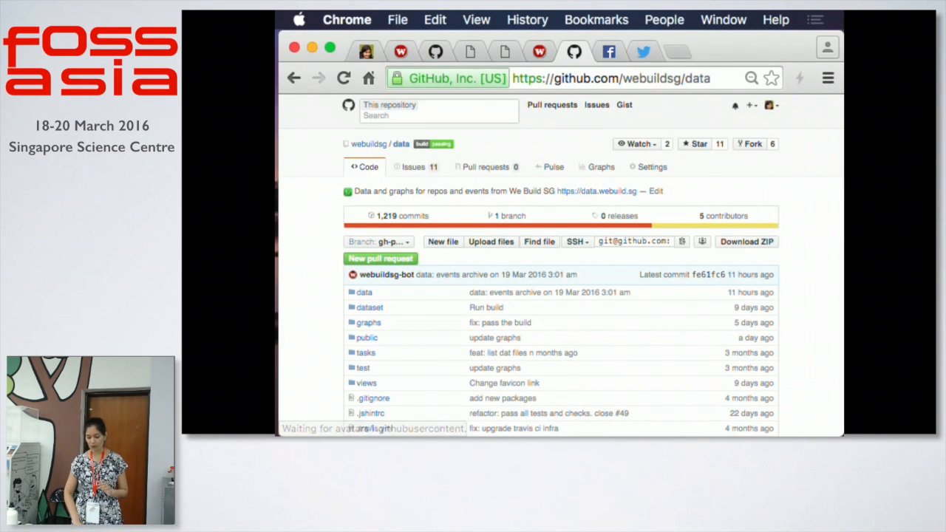
View an archived events JSON file raw, then go back to the webuildsg/data repository.
left_click(364, 292)
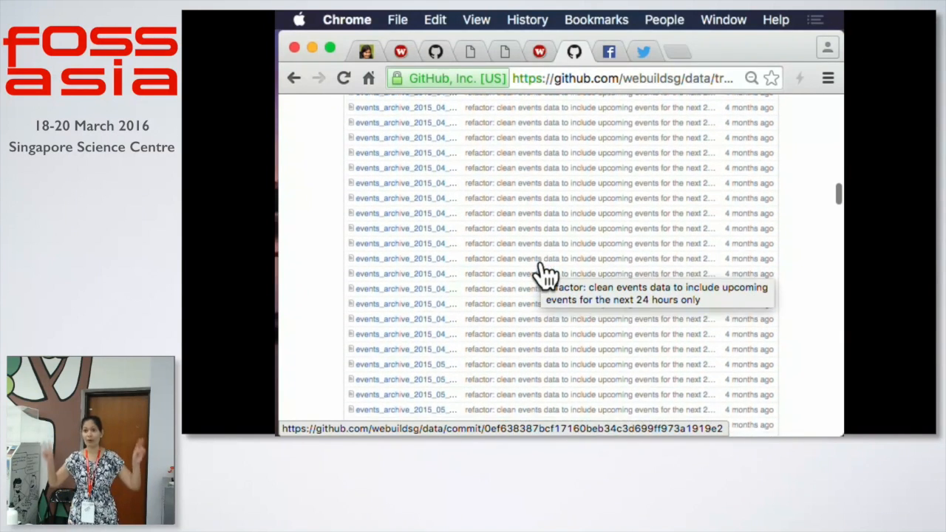
scroll("down", 3)
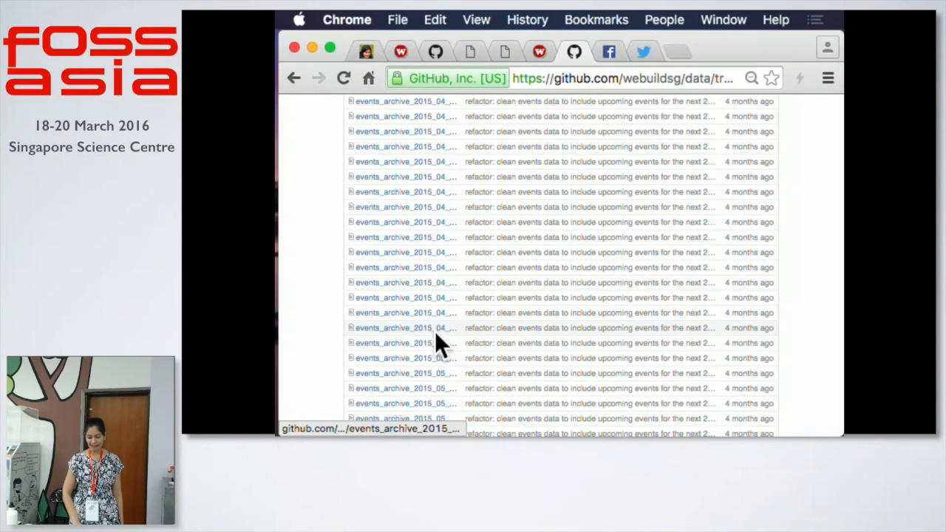
left_click(404, 343)
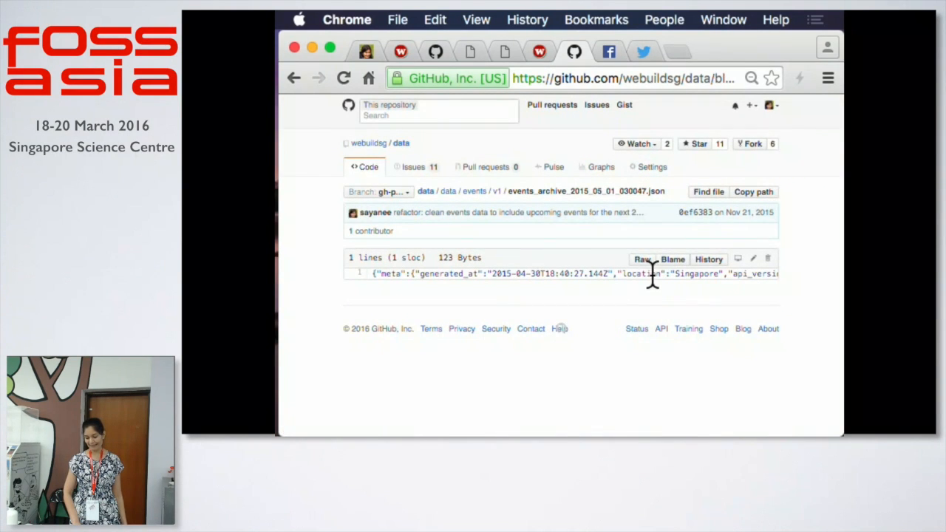
left_click(642, 259)
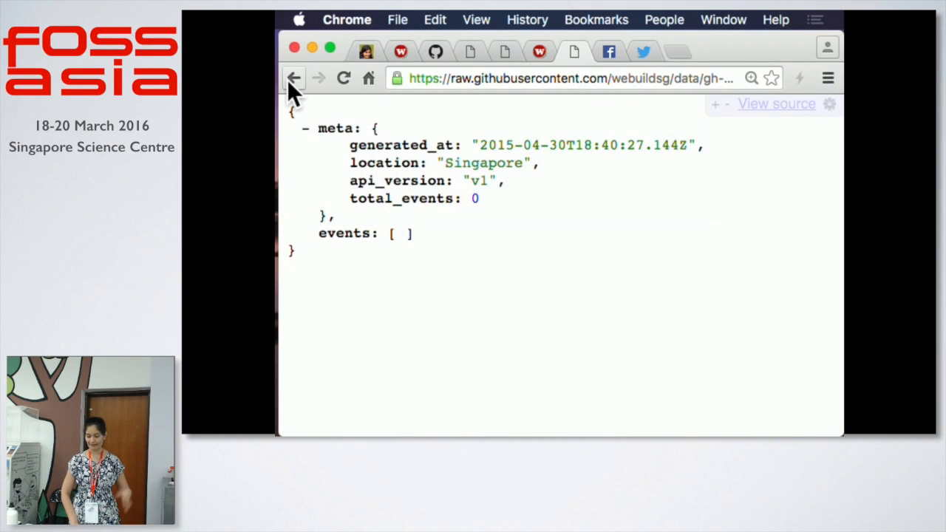
left_click(294, 78)
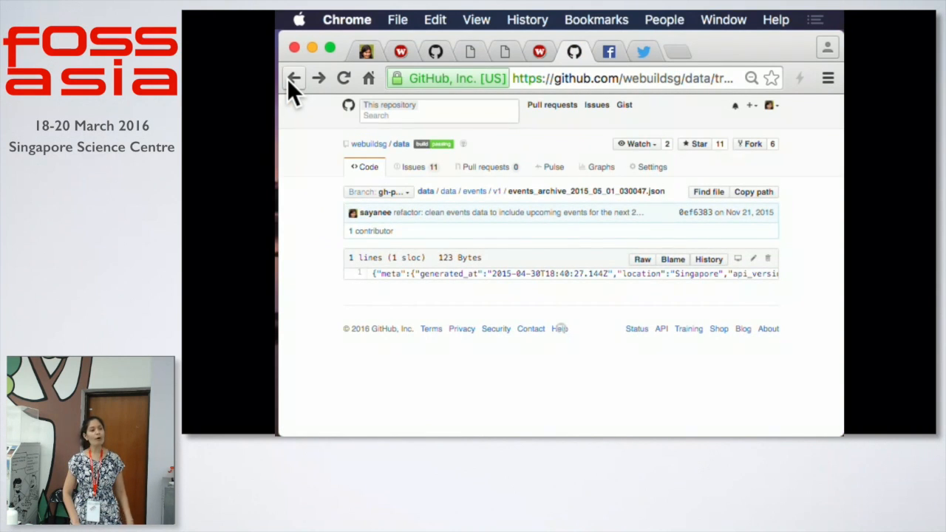
left_click(294, 78)
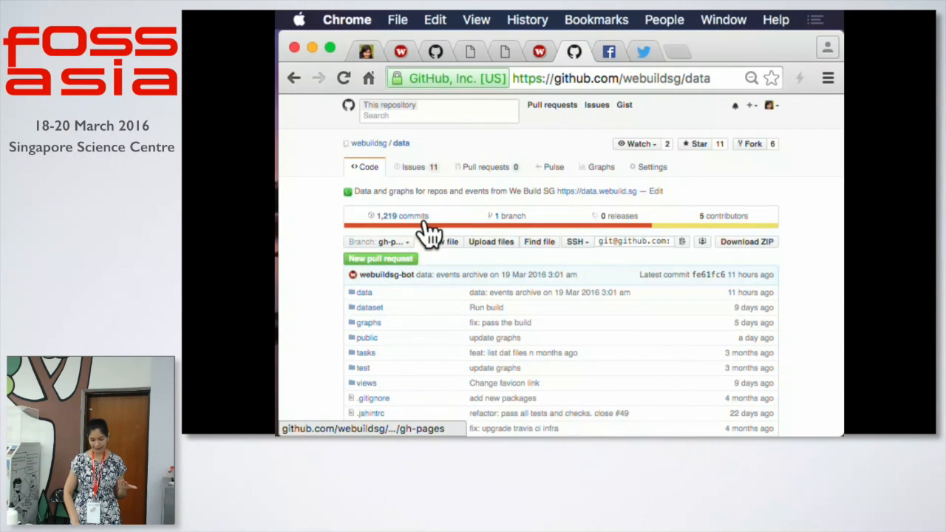
Open the webuildsg/data '1,219 commits' history of automated archive commits.
left_click(401, 216)
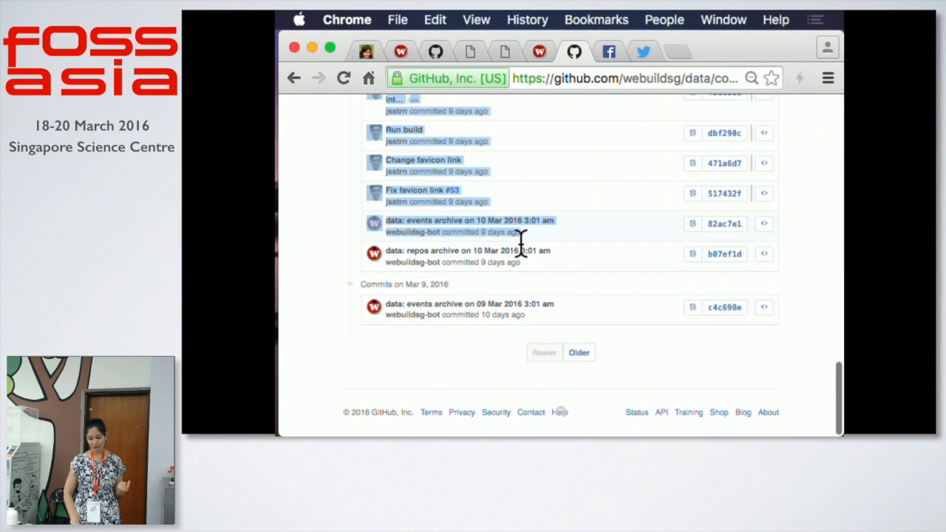
mouse_move(318, 265)
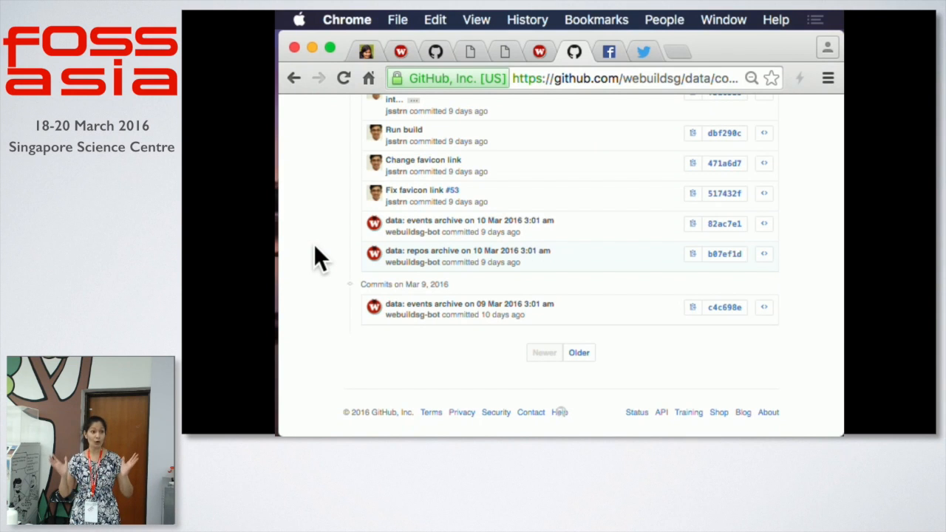
mouse_move(580, 30)
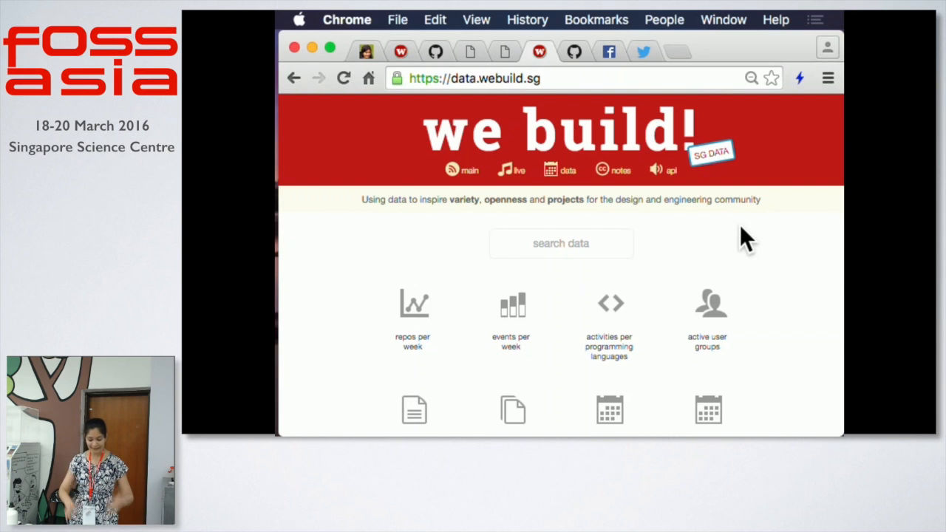
Explore the repos-per-week graph, then open the events-per-week graph.
scroll("down", 3)
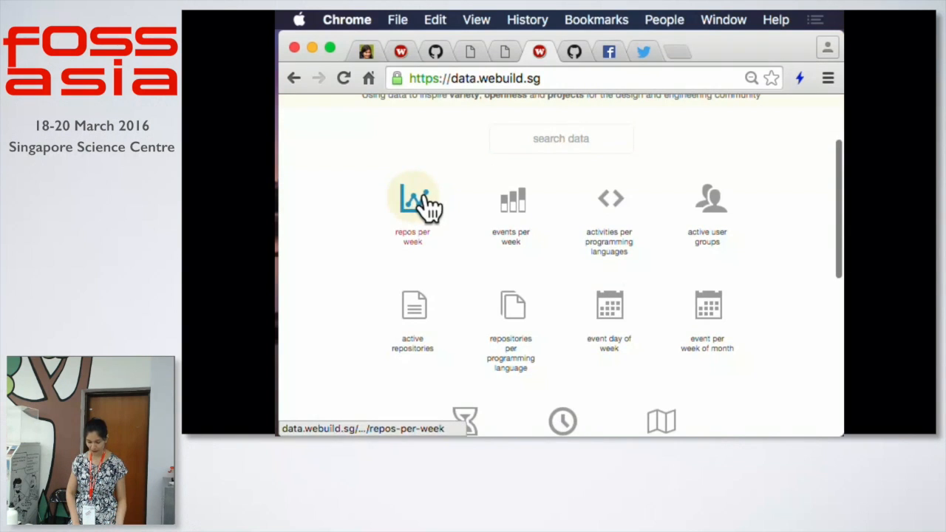
left_click(412, 199)
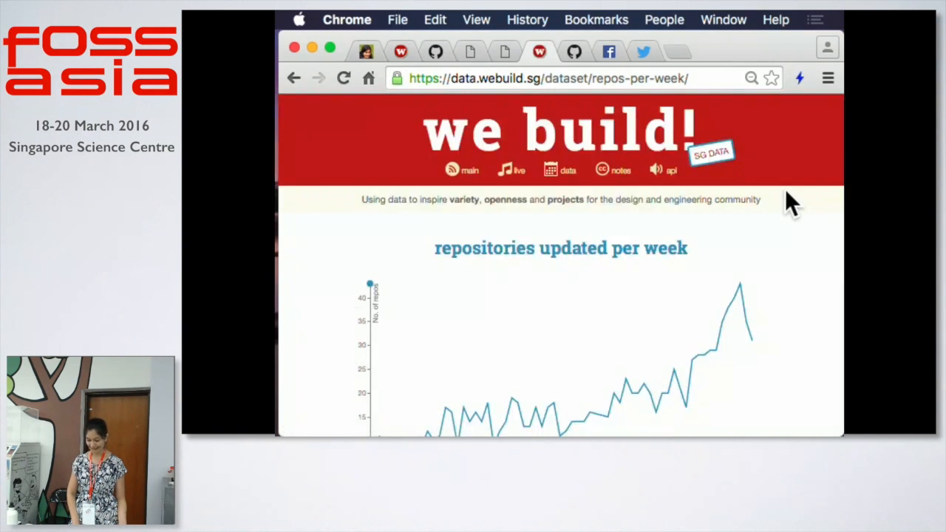
scroll("down", 3)
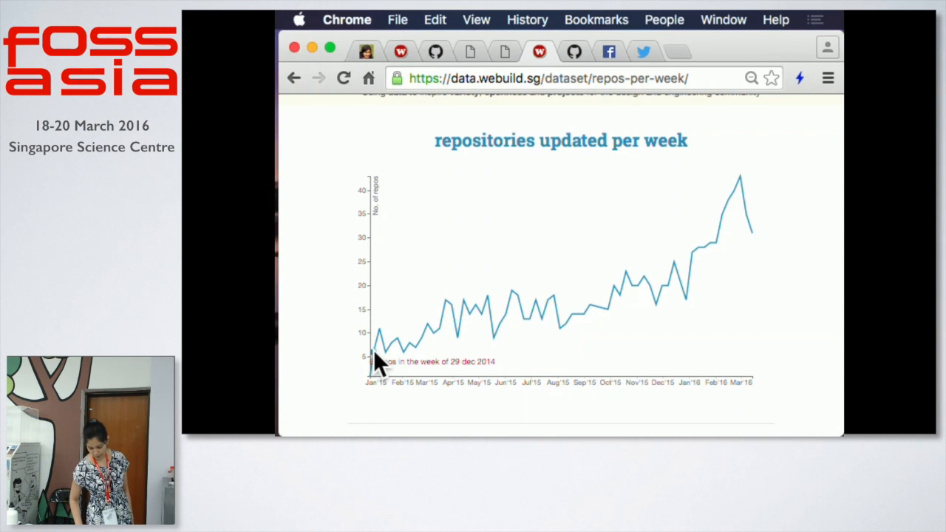
mouse_move(384, 362)
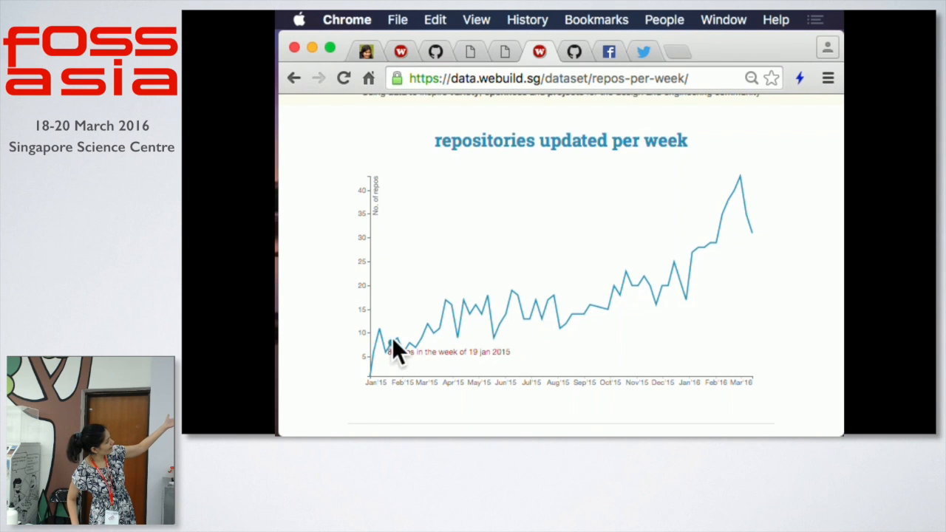
mouse_move(602, 300)
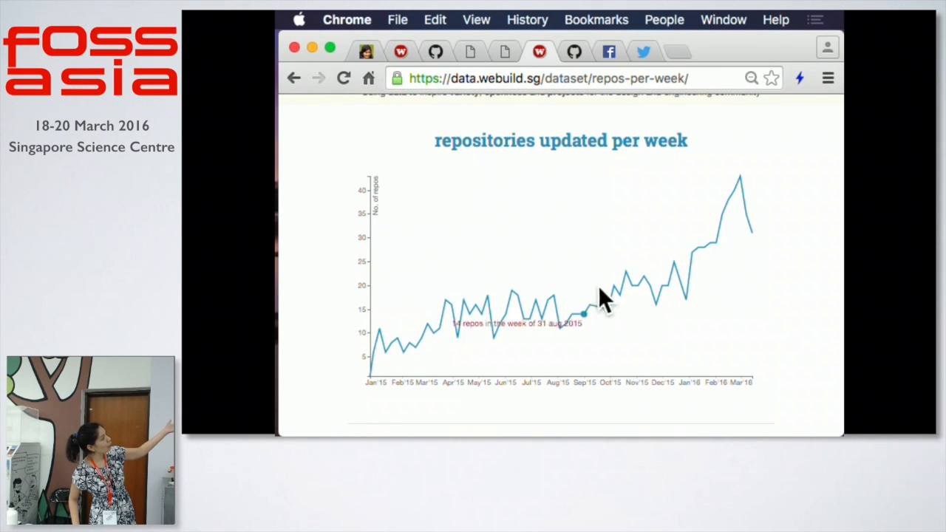
mouse_move(735, 188)
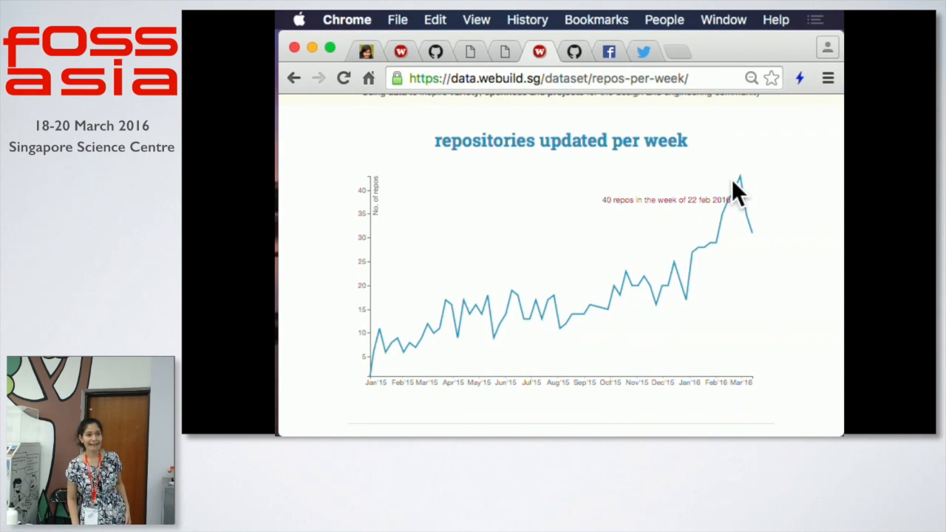
mouse_move(653, 110)
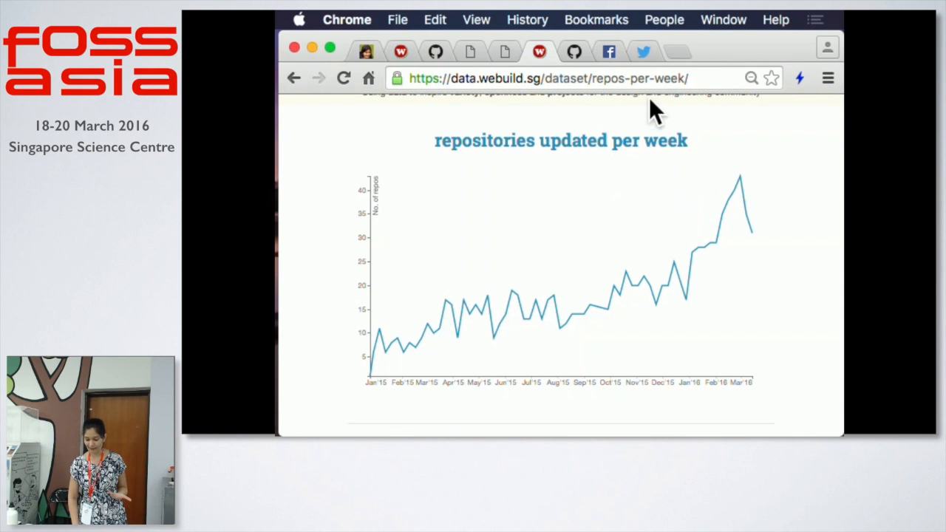
left_click(293, 78)
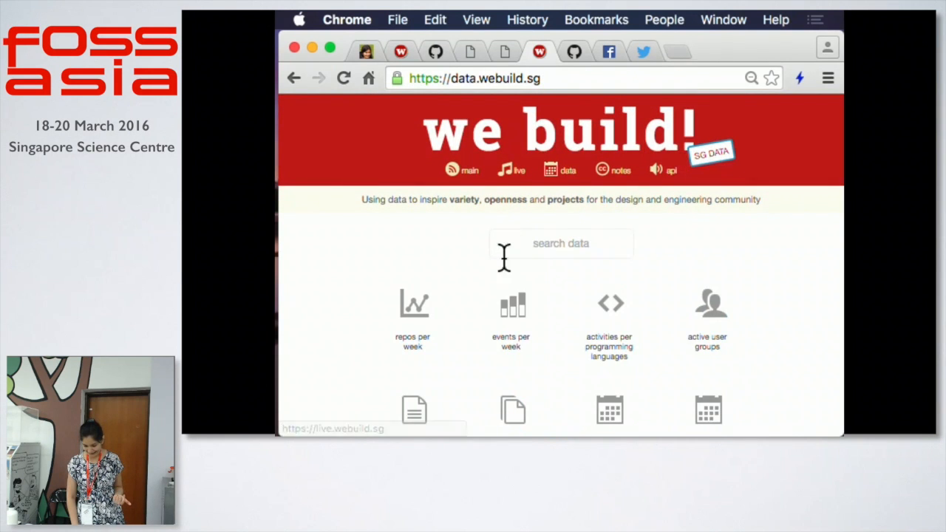
left_click(511, 304)
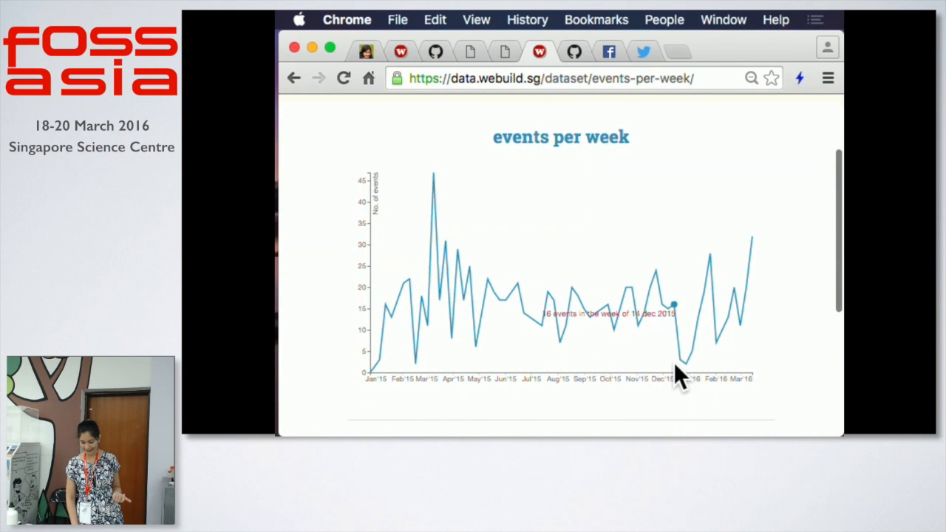
mouse_move(688, 377)
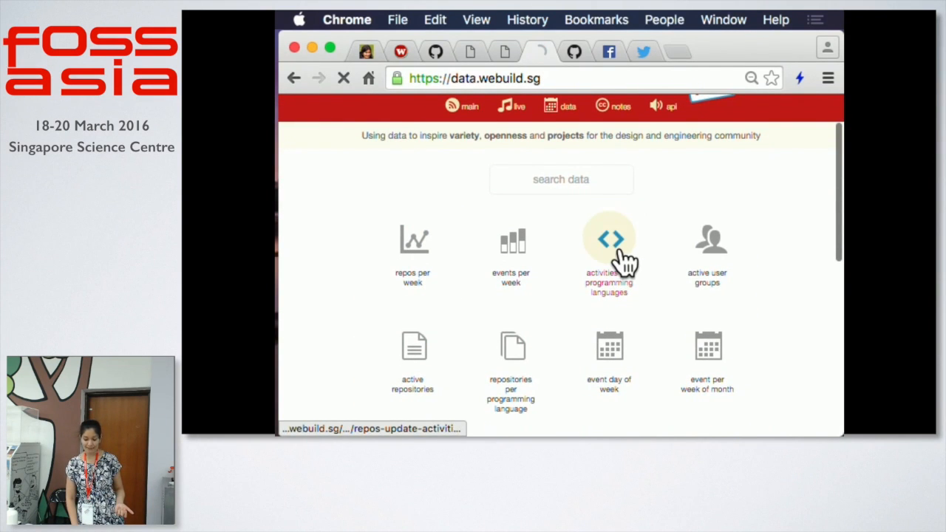
Scroll the activities-per-language chart (JavaScript leads at 333), then return to the overview.
left_click(609, 238)
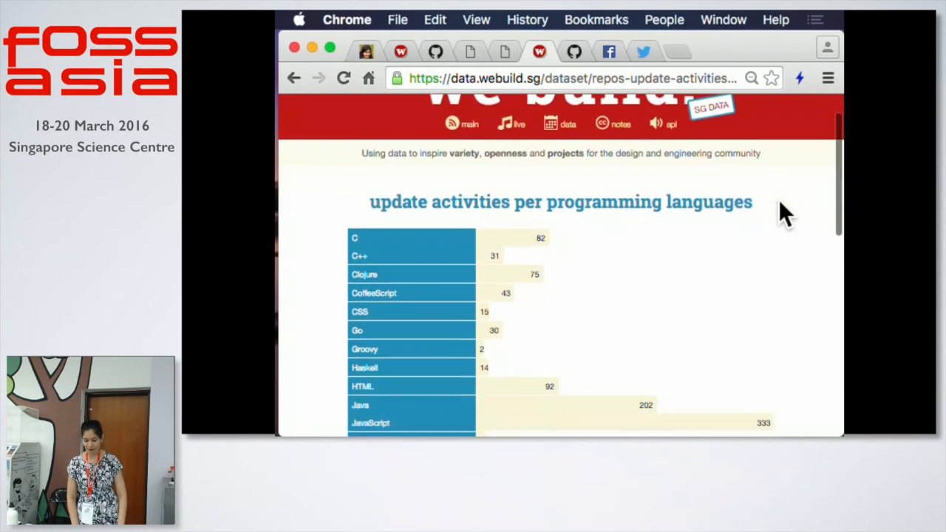
scroll("down", 3)
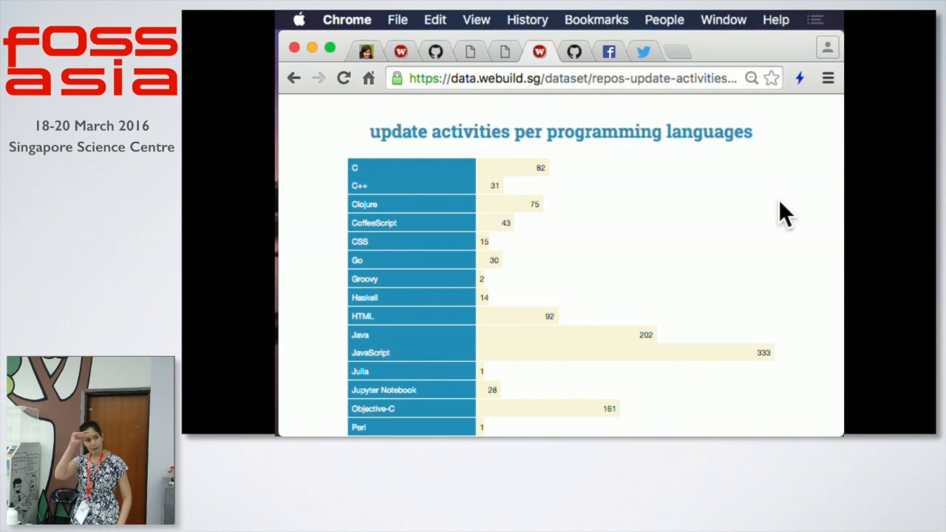
scroll("down", 3)
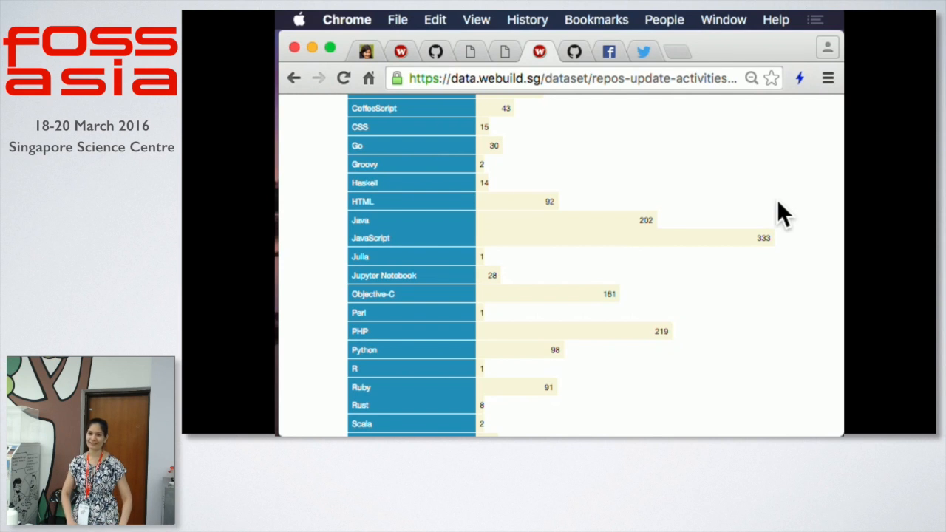
scroll("down", 3)
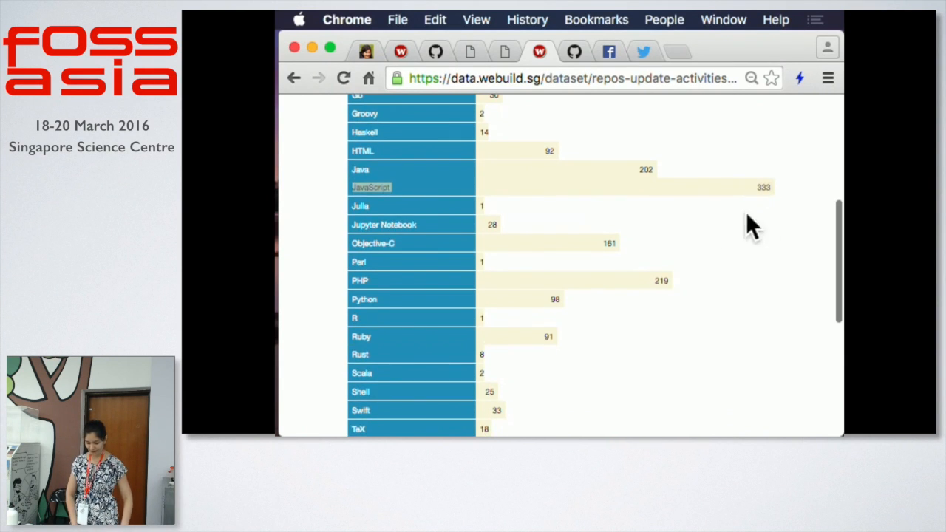
mouse_move(668, 299)
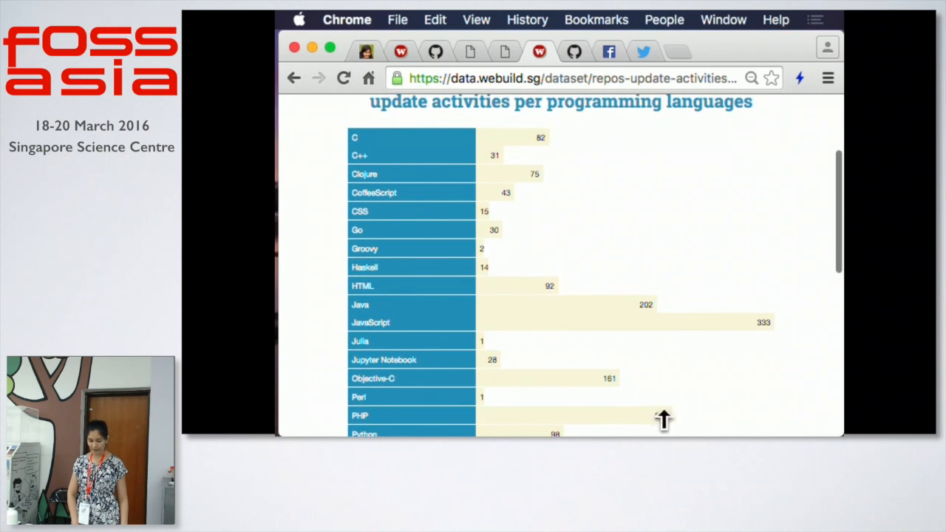
left_click(293, 77)
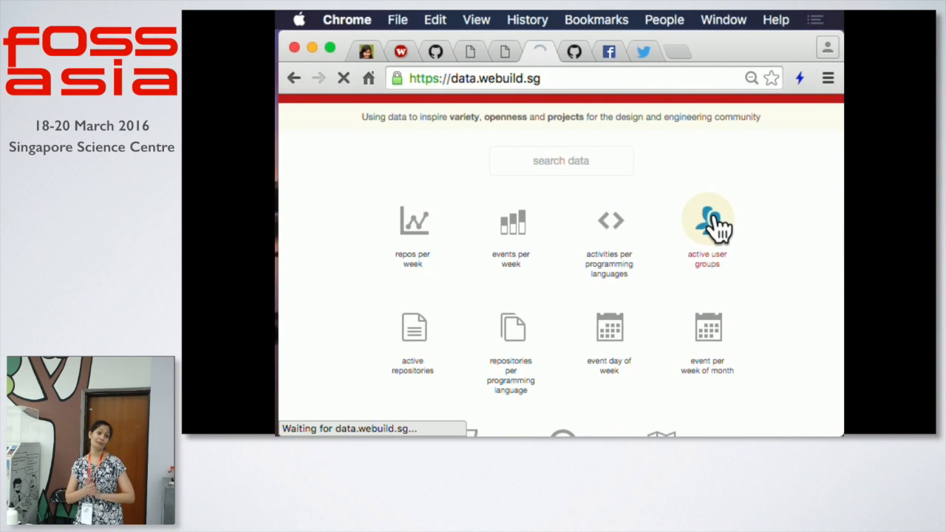
Browse the active user groups chart, led by ArtScience Museum at 34 events.
left_click(706, 221)
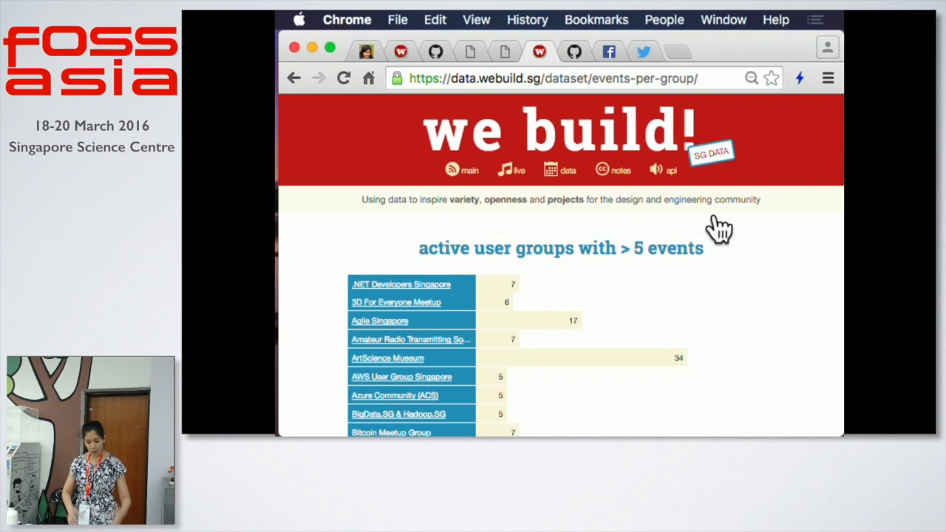
scroll("down", 3)
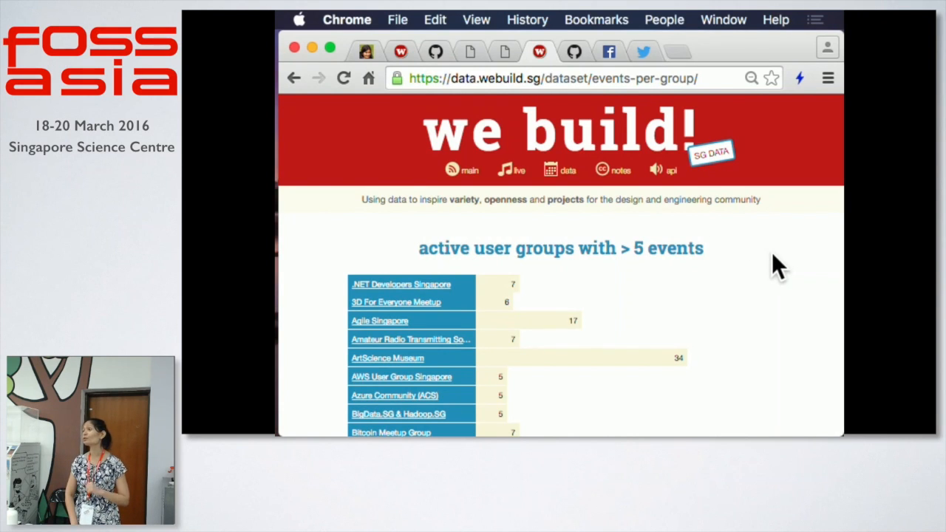
scroll("down", 3)
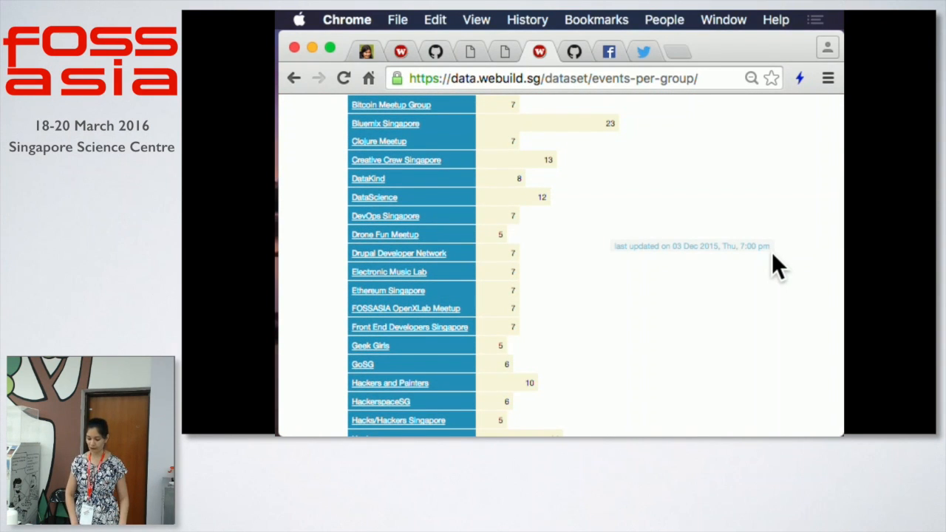
scroll("down", 3)
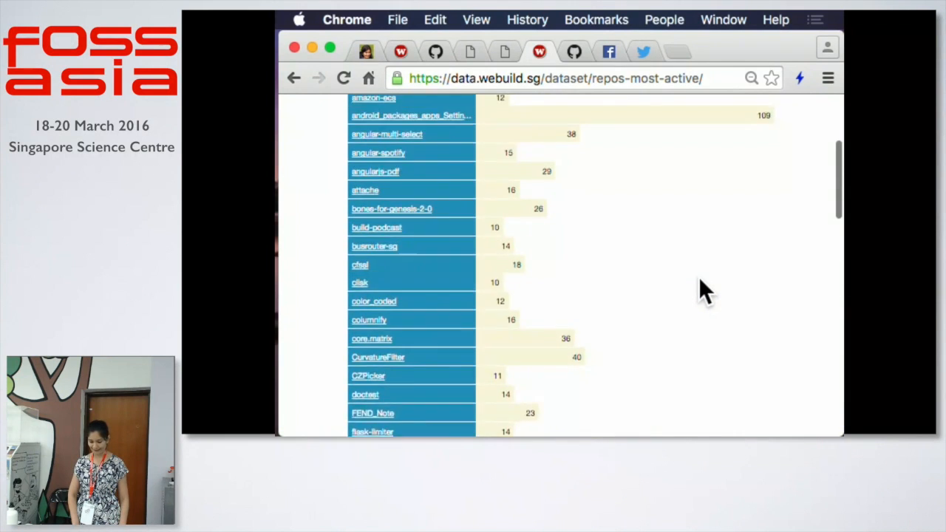
View the events-by-day-of-week and week-of-month charts, then scroll the home dataset list.
left_click(294, 78)
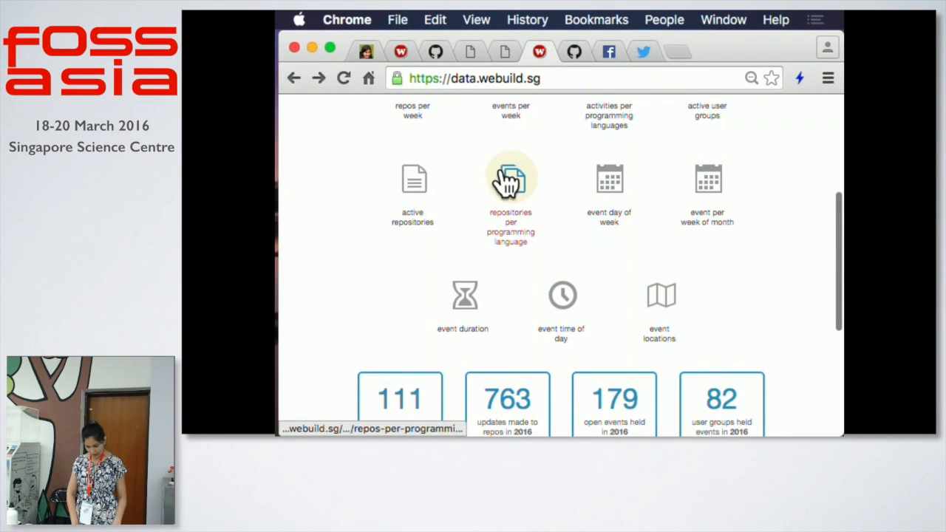
mouse_move(608, 181)
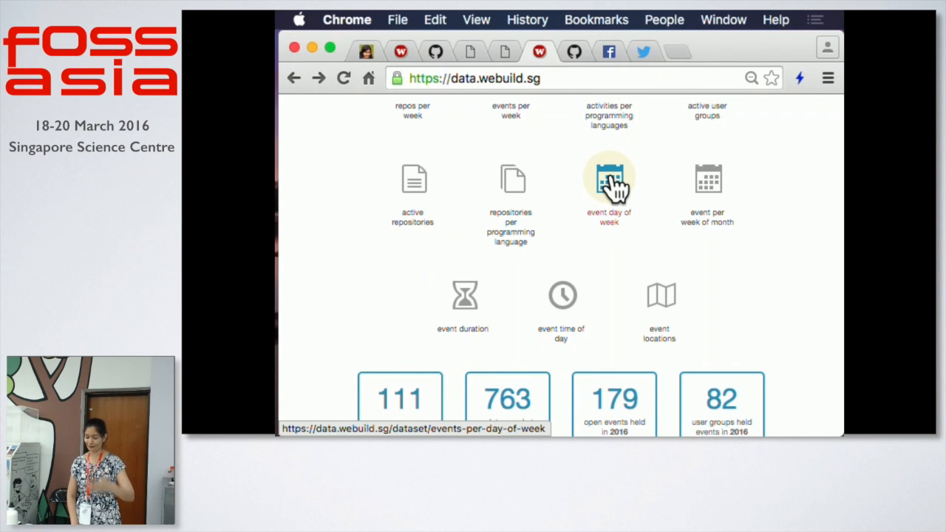
left_click(608, 179)
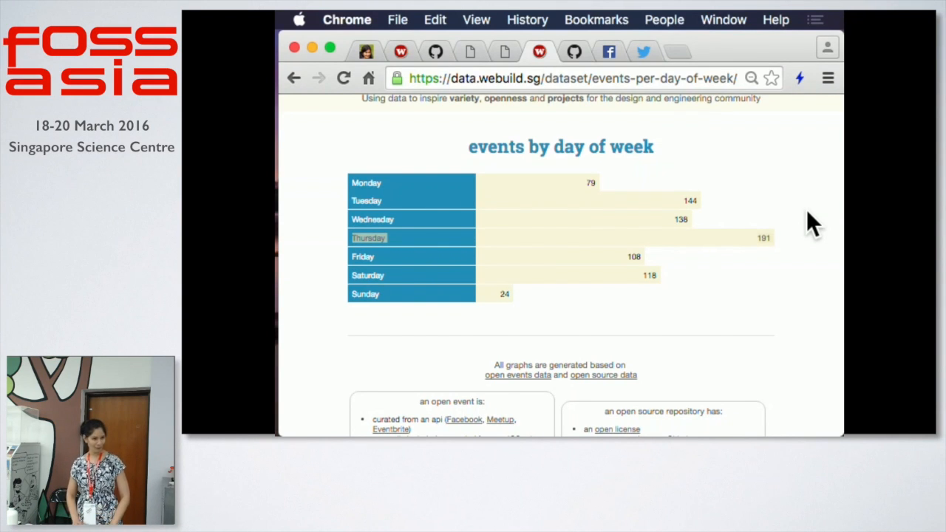
mouse_move(586, 234)
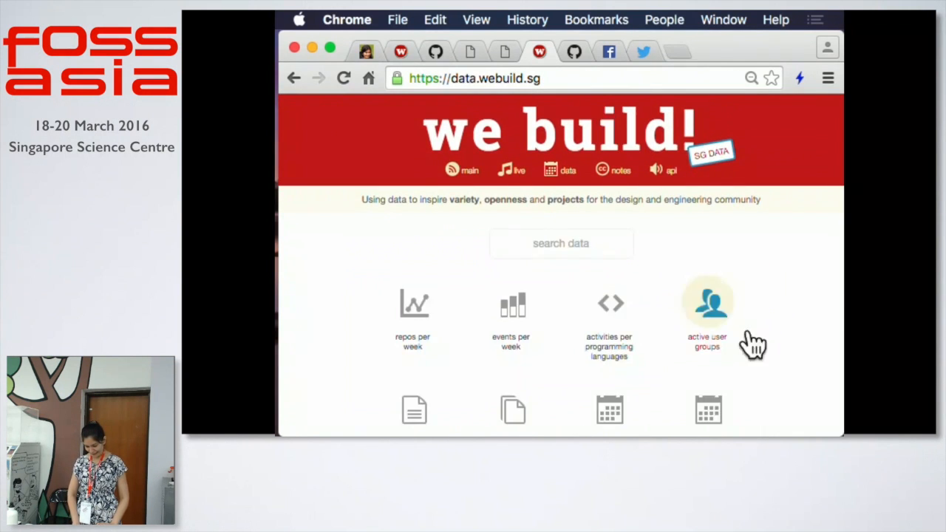
left_click(706, 303)
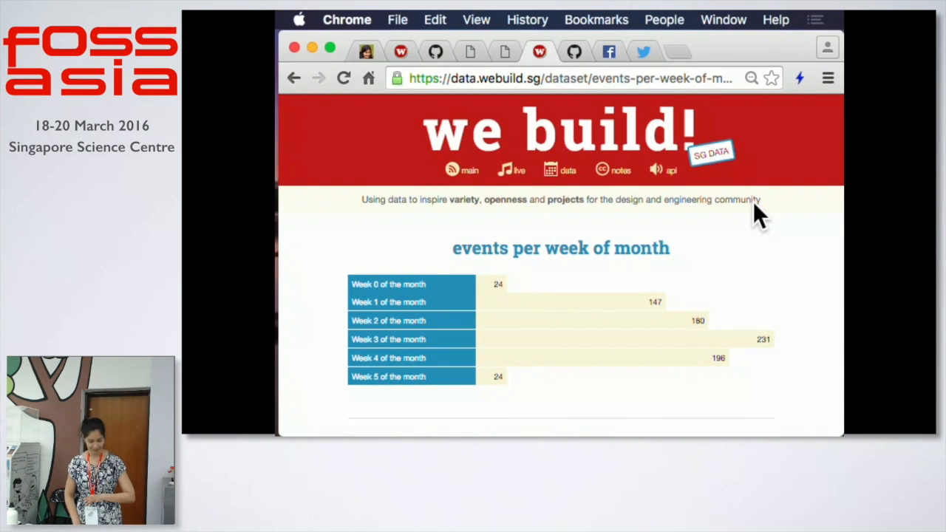
scroll("down", 3)
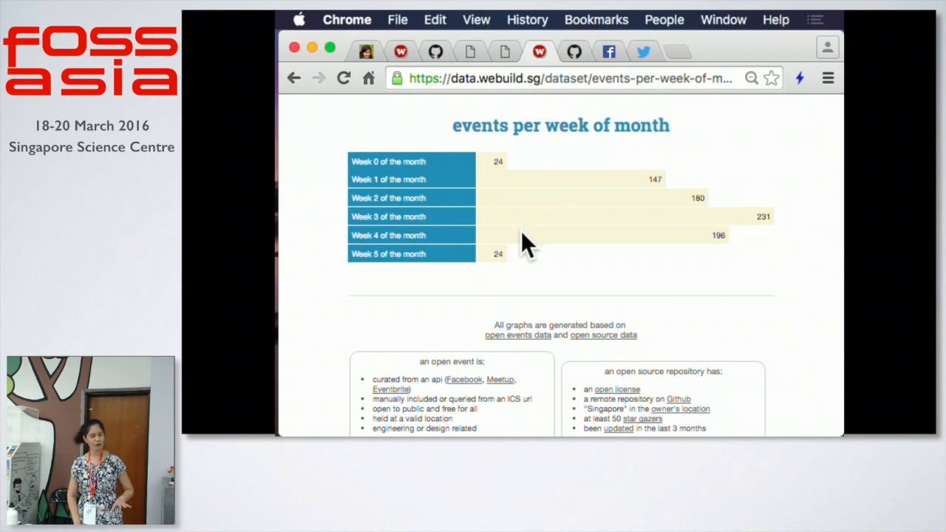
double_click(415, 179)
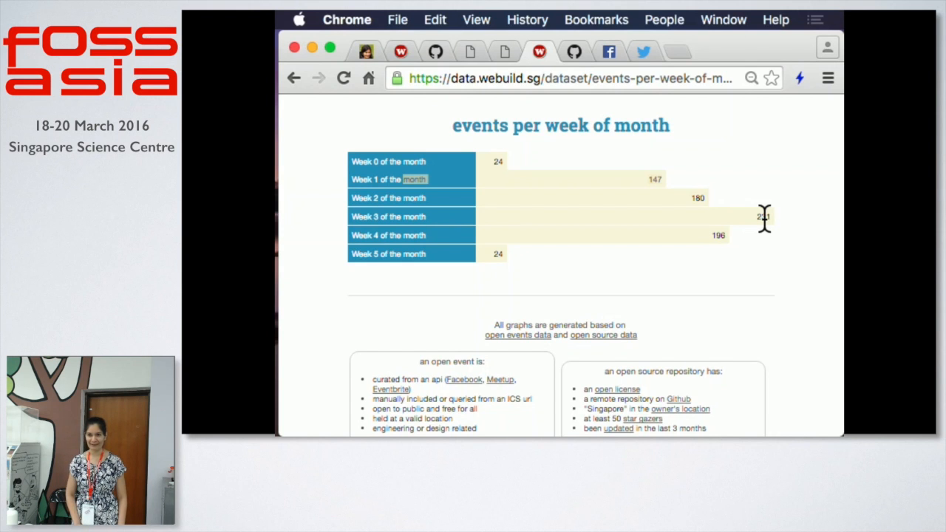
left_click(294, 78)
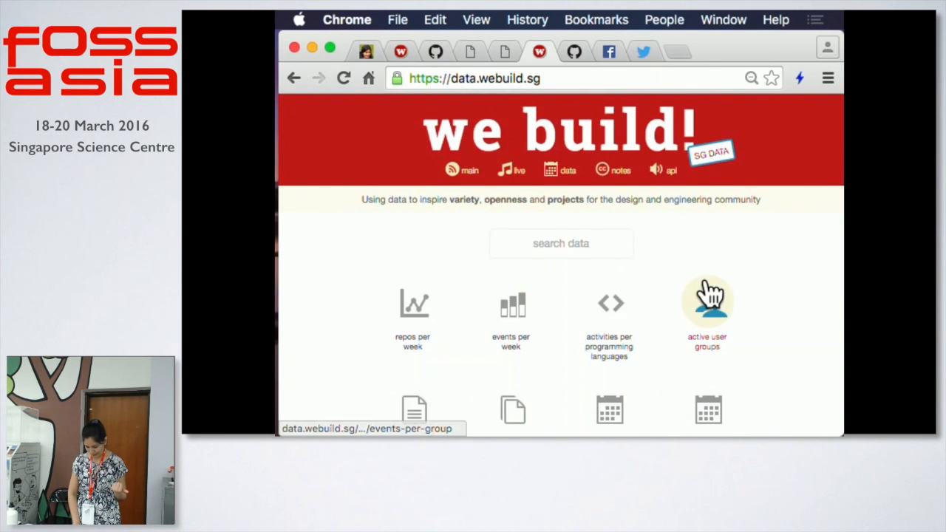
scroll("down", 3)
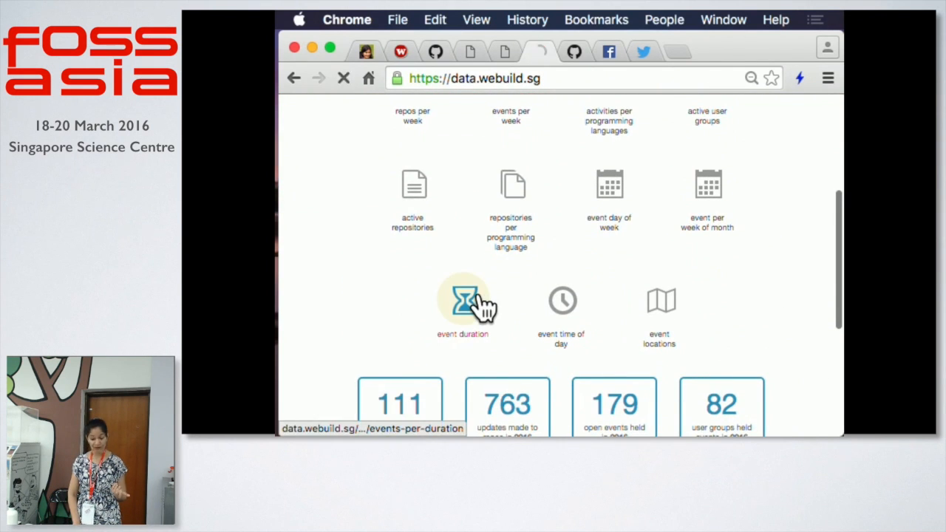
left_click(463, 300)
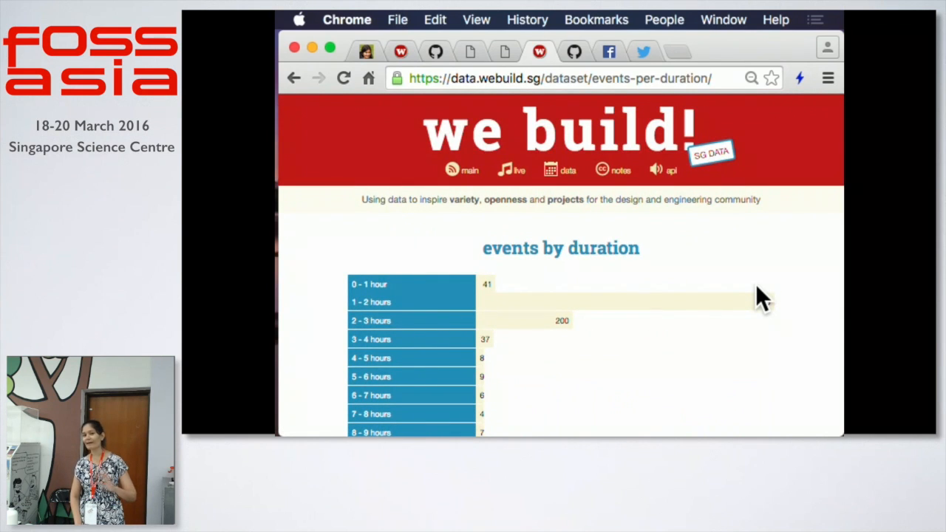
scroll("down", 3)
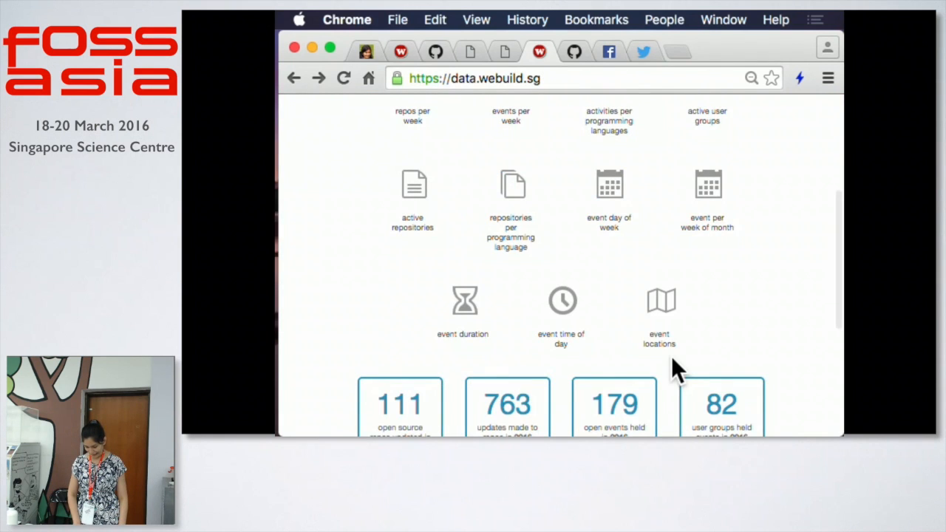
left_click(658, 301)
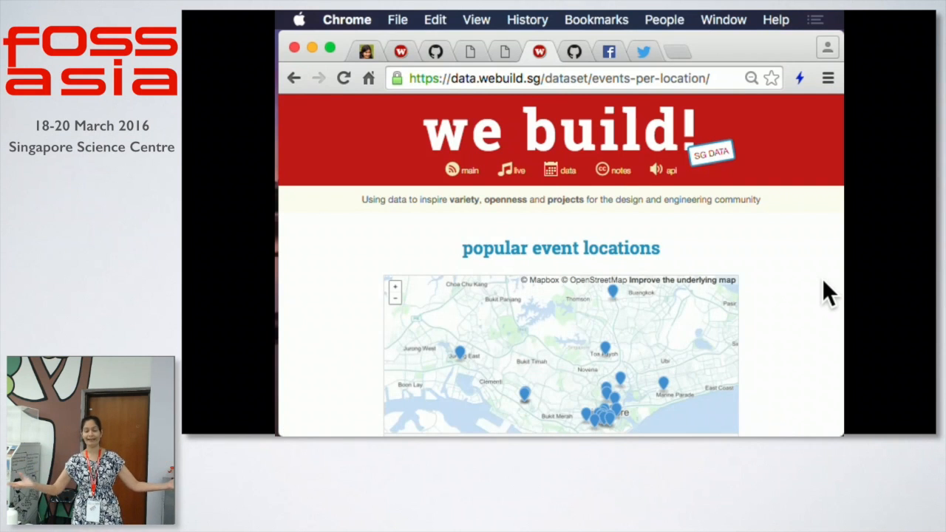
scroll("down", 3)
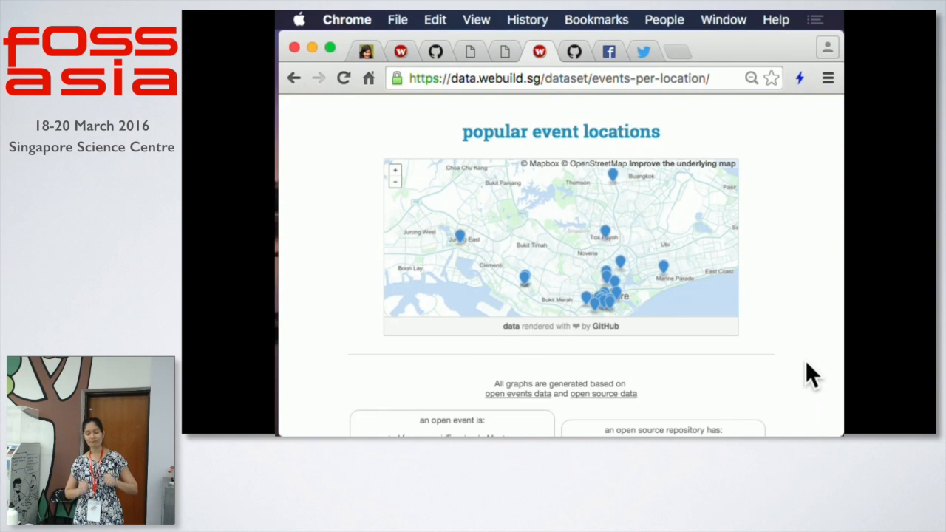
mouse_move(668, 284)
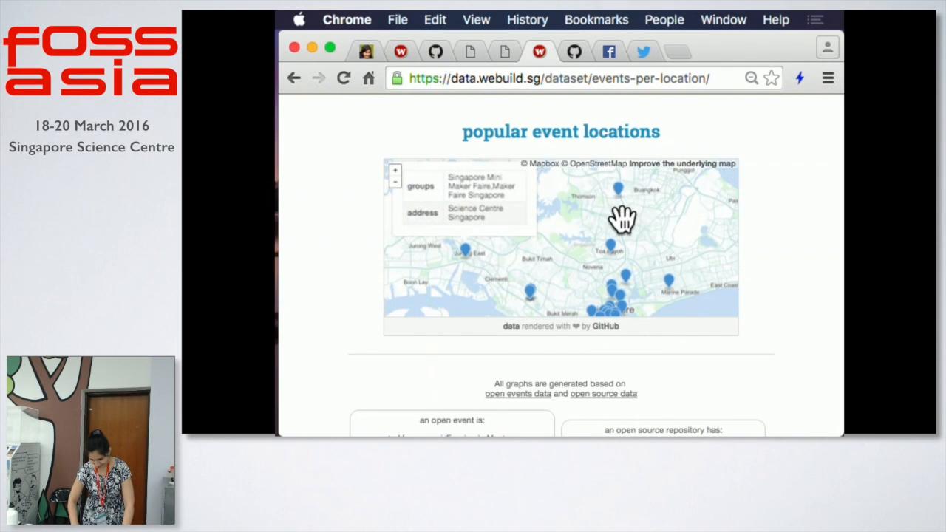
left_click_drag(624, 218, 646, 207)
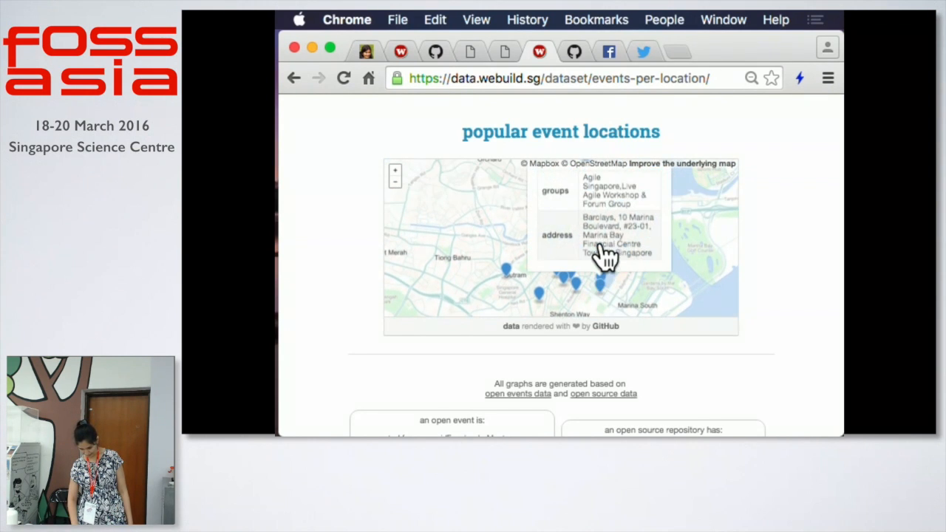
left_click_drag(602, 255, 680, 272)
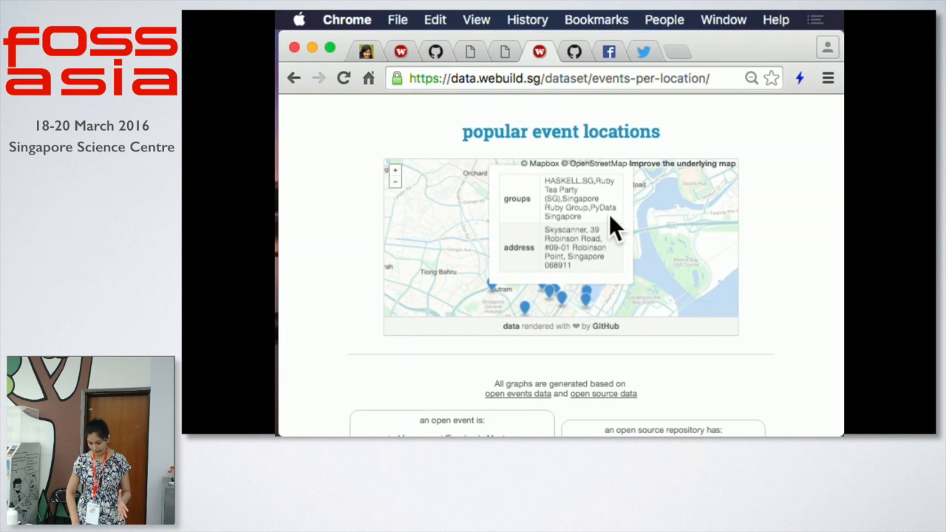
left_click_drag(543, 180, 582, 216)
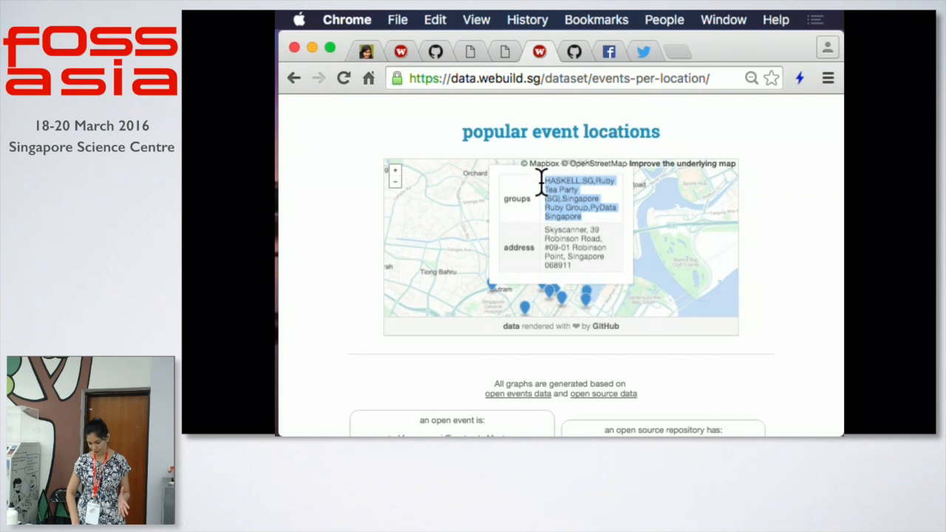
mouse_move(638, 193)
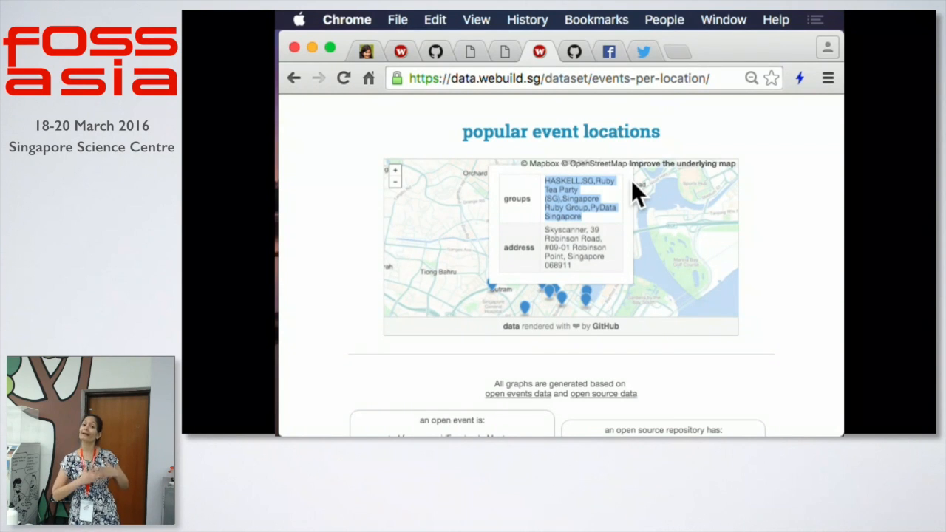
mouse_move(813, 203)
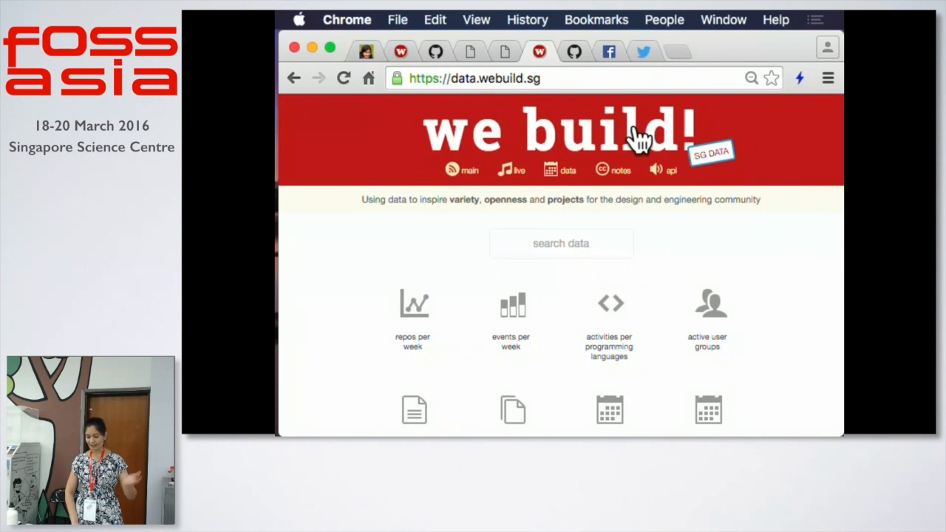
scroll("down", 3)
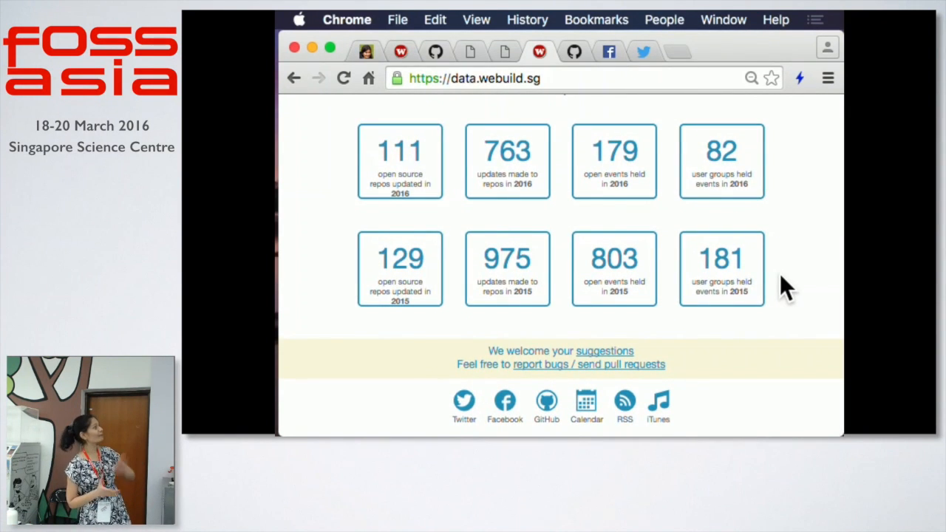
mouse_move(834, 307)
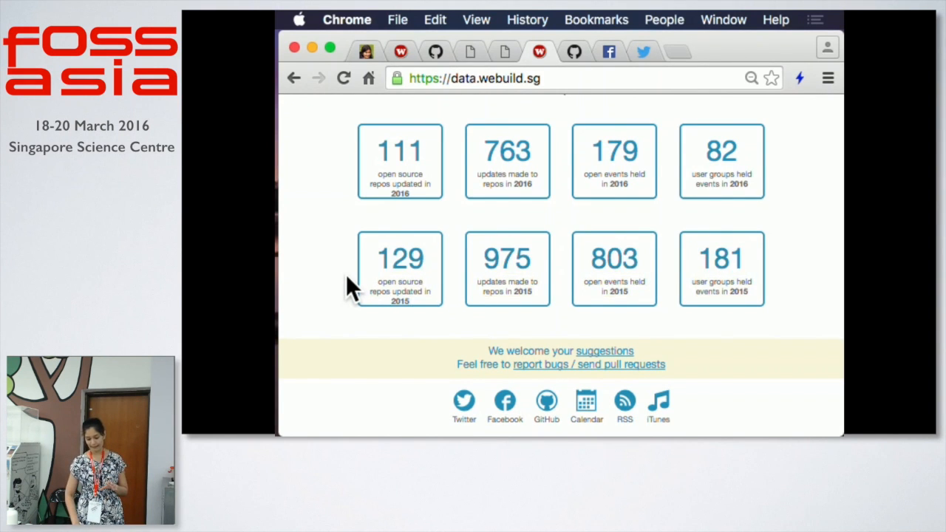
mouse_move(455, 236)
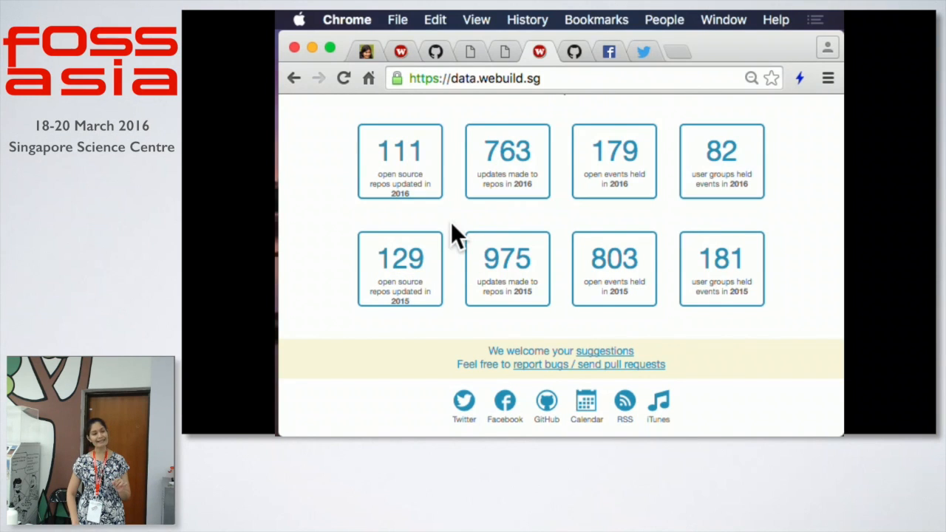
mouse_move(464, 236)
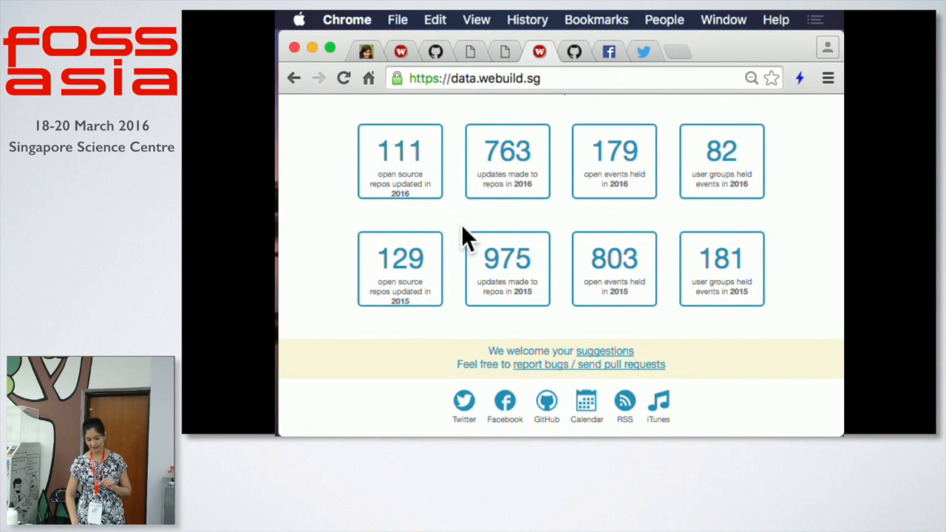
double_click(507, 258)
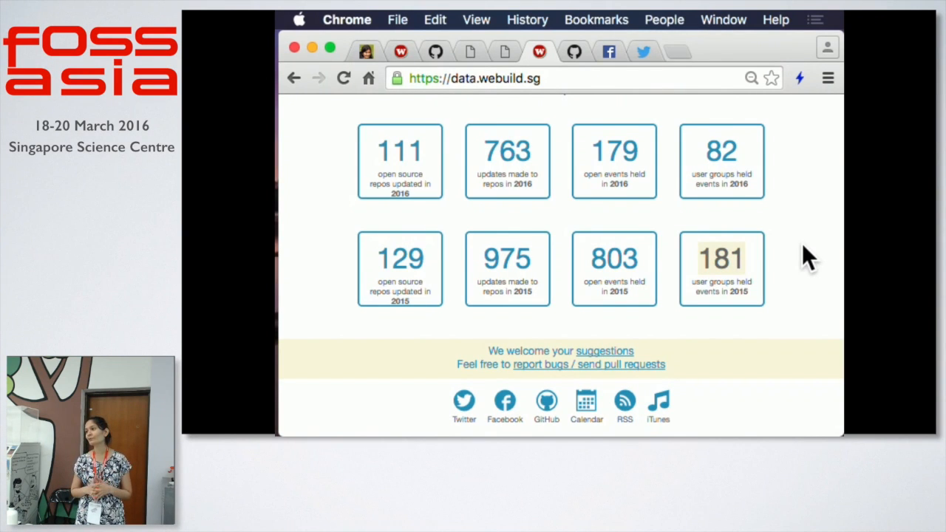
mouse_move(807, 214)
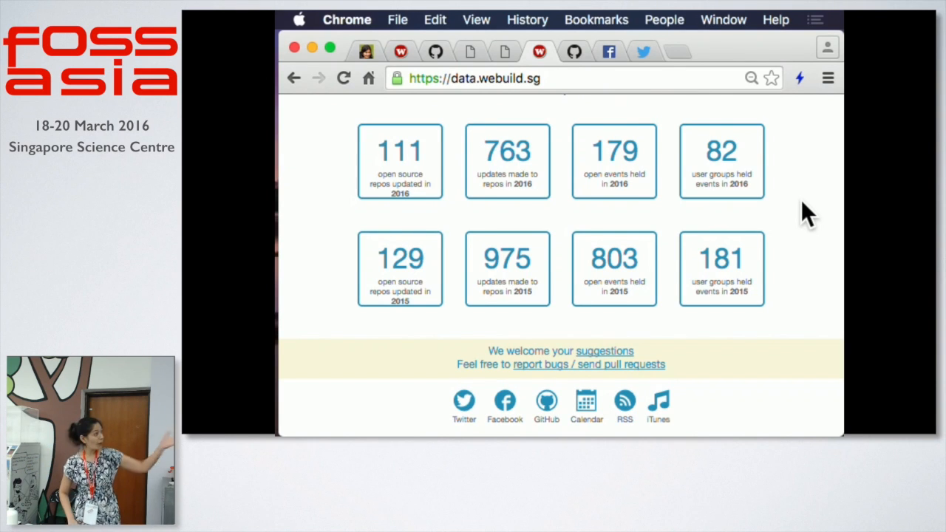
mouse_move(777, 144)
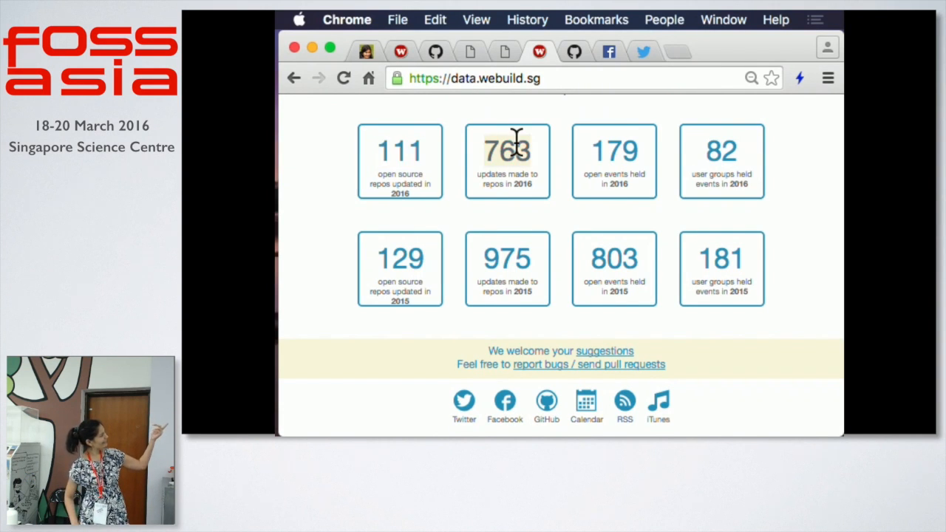
mouse_move(523, 262)
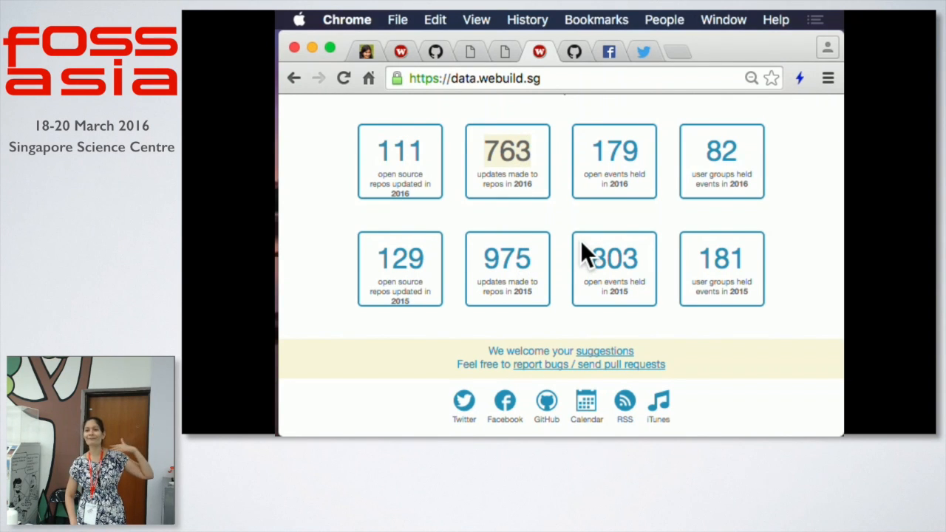
mouse_move(691, 229)
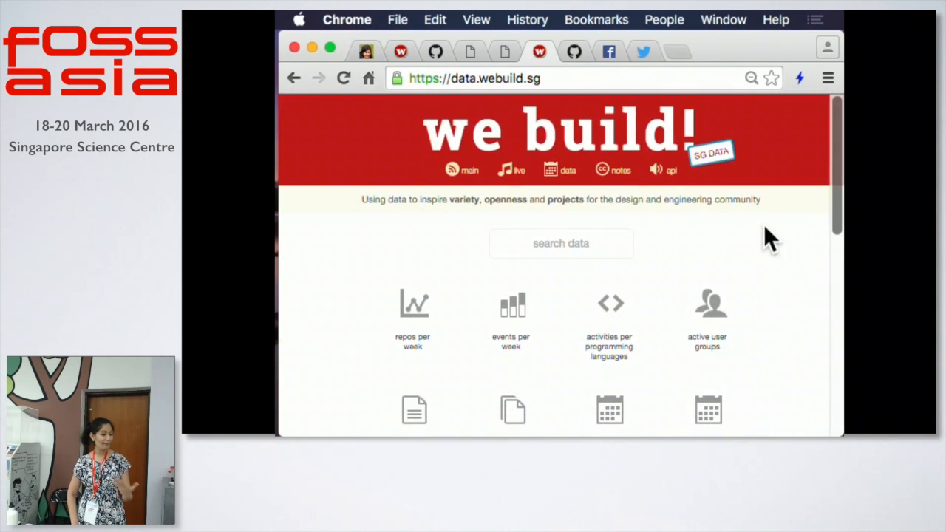
mouse_move(587, 74)
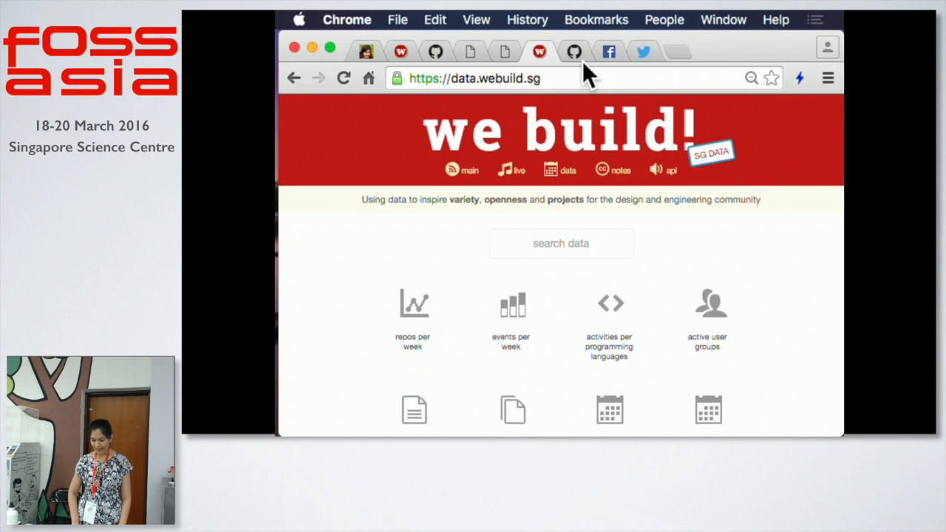
Open the webuildsg organisation on GitHub and scroll through its repositories.
left_click(573, 52)
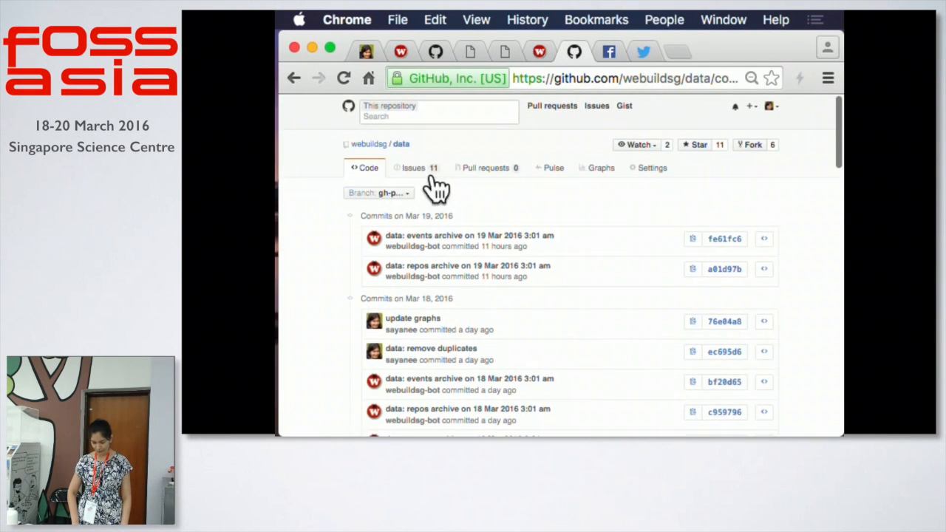
left_click(368, 144)
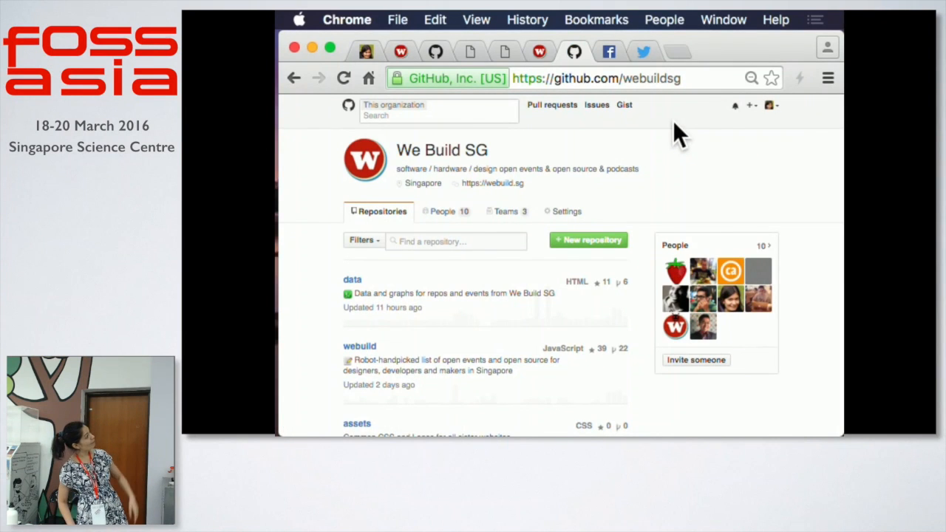
scroll("down", 3)
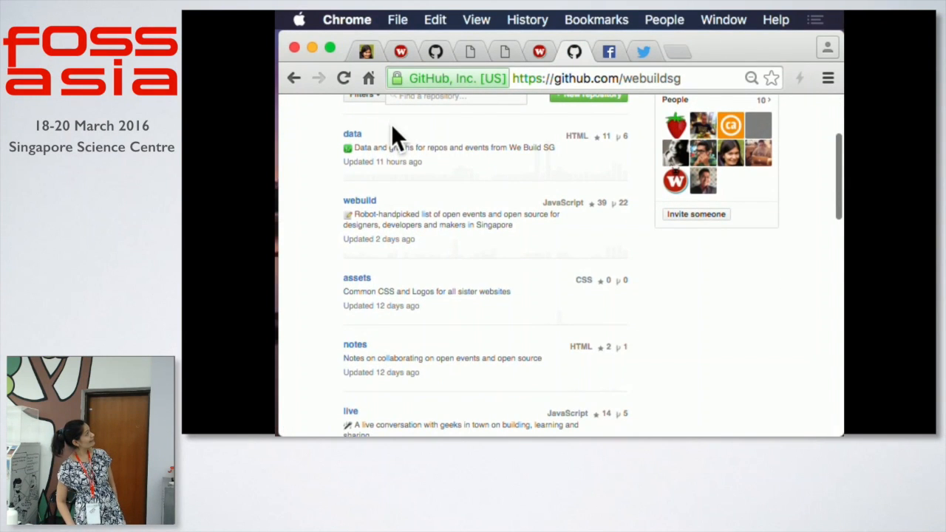
mouse_move(498, 200)
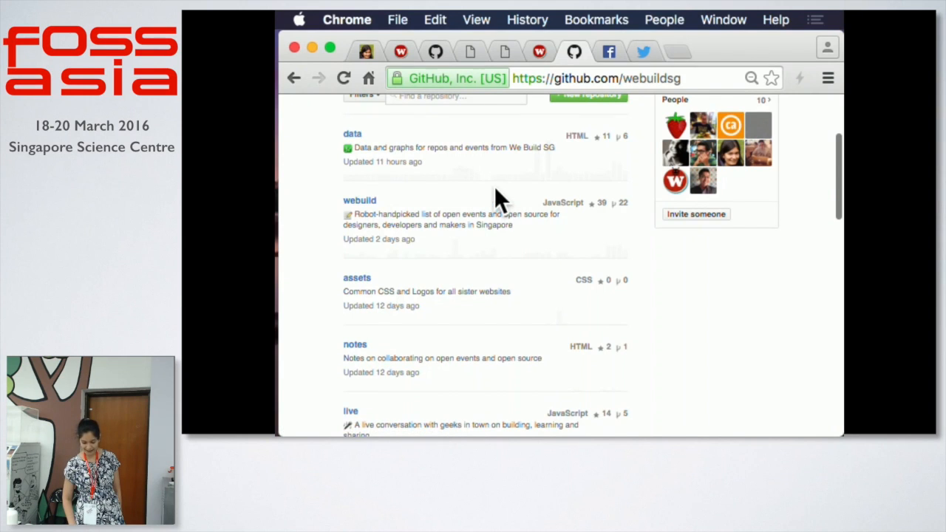
scroll("down", 3)
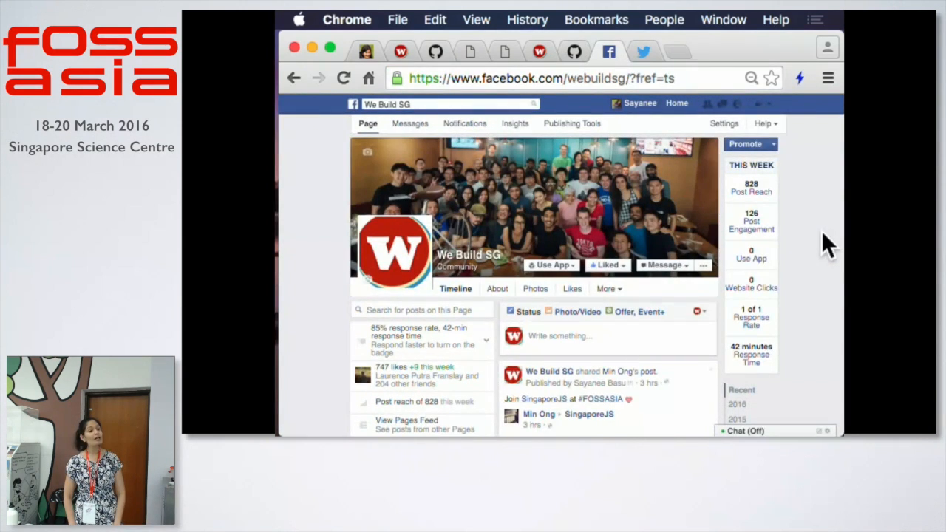
Skim the We Build SG Facebook page's stats and posts, then view its Twitter profile.
scroll("down", 3)
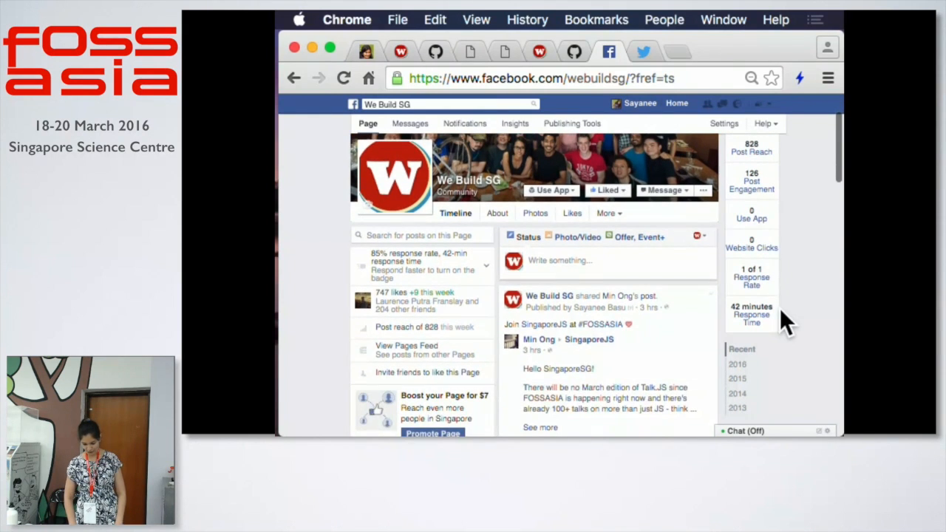
left_click(643, 51)
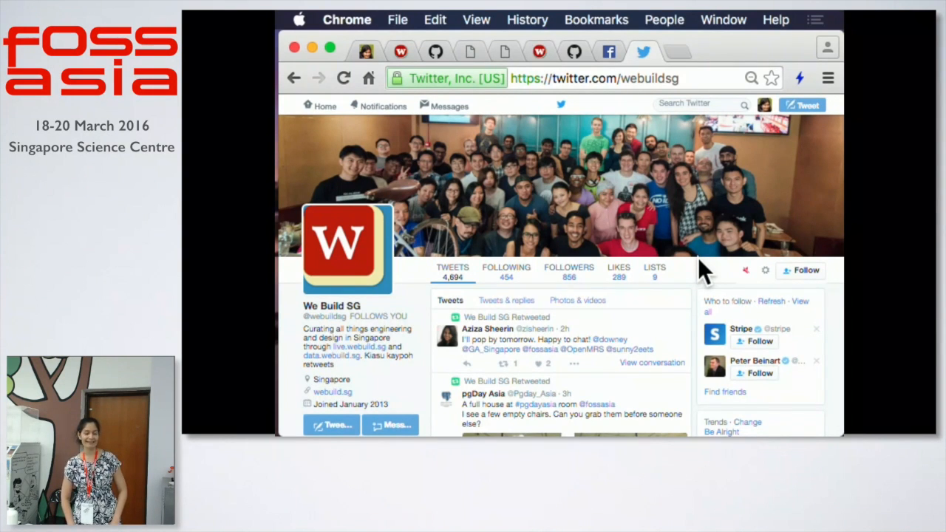
Return to the data.webuild.sg home page and scroll through its dataset charts.
left_click(539, 51)
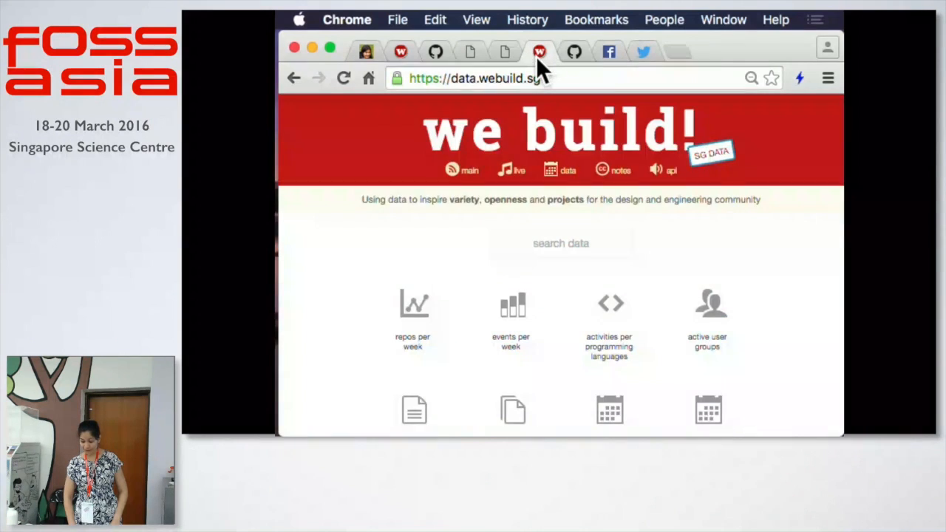
scroll("down", 3)
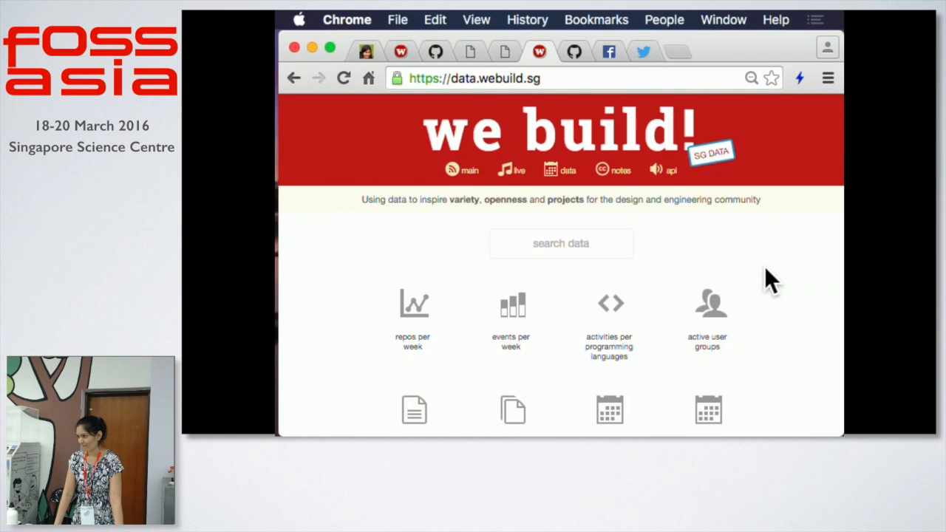
mouse_move(602, 70)
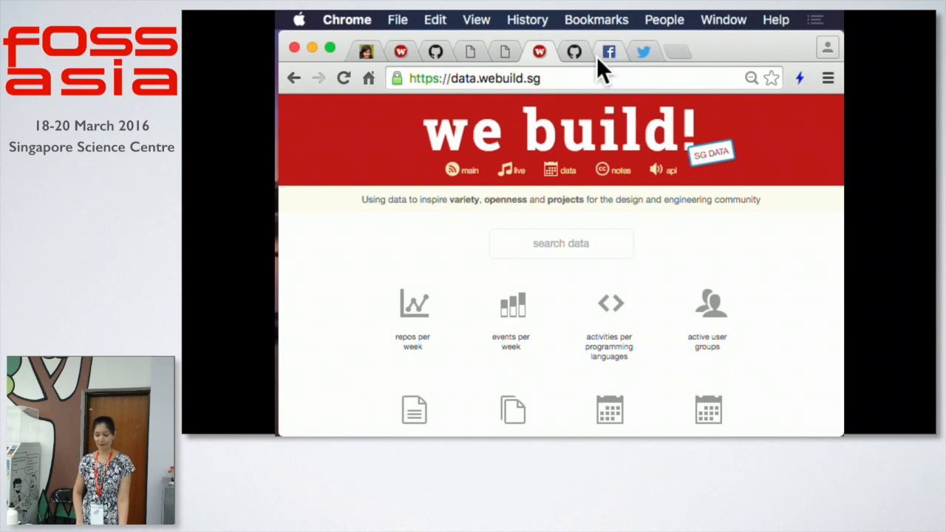
left_click(574, 52)
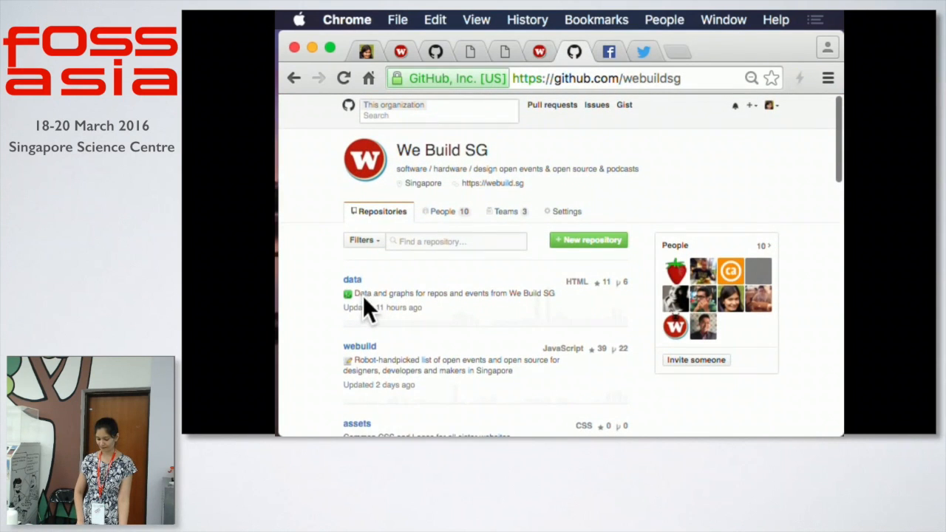
mouse_move(624, 311)
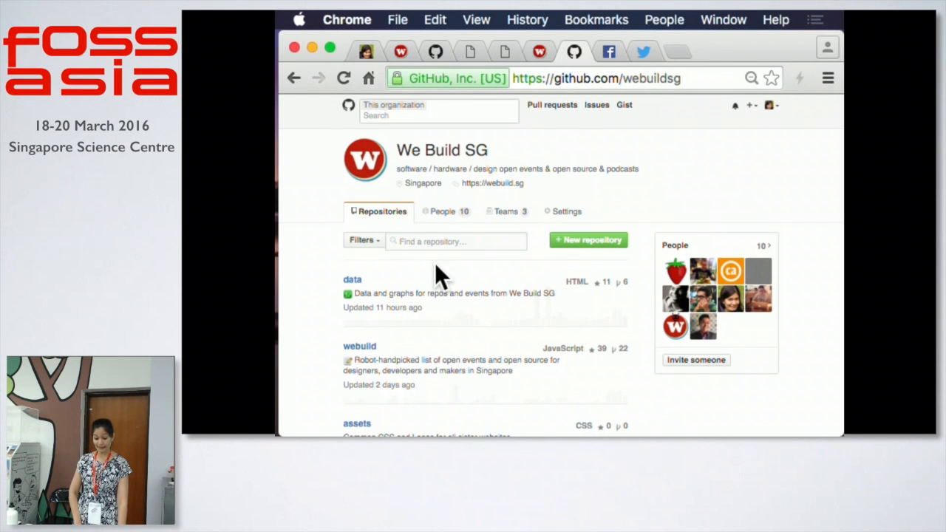
left_click(353, 279)
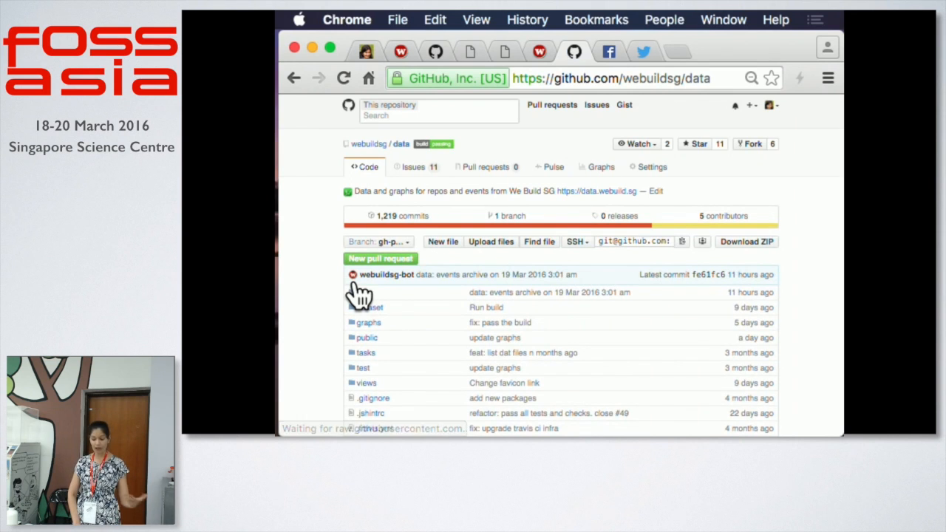
left_click(368, 143)
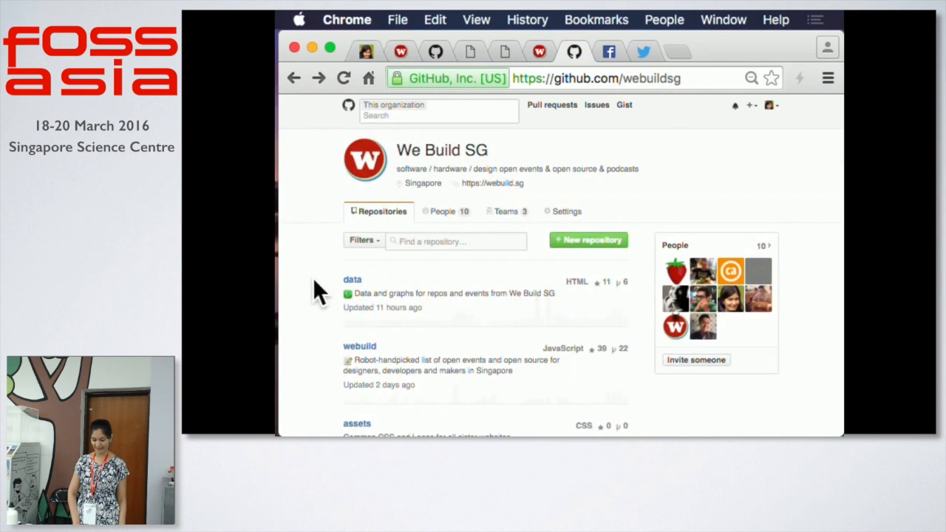
left_click(359, 346)
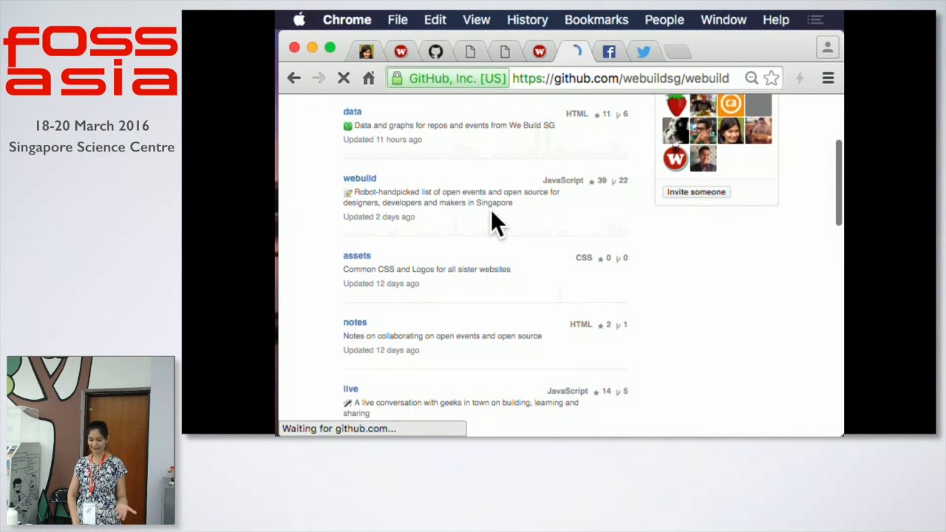
left_click(360, 177)
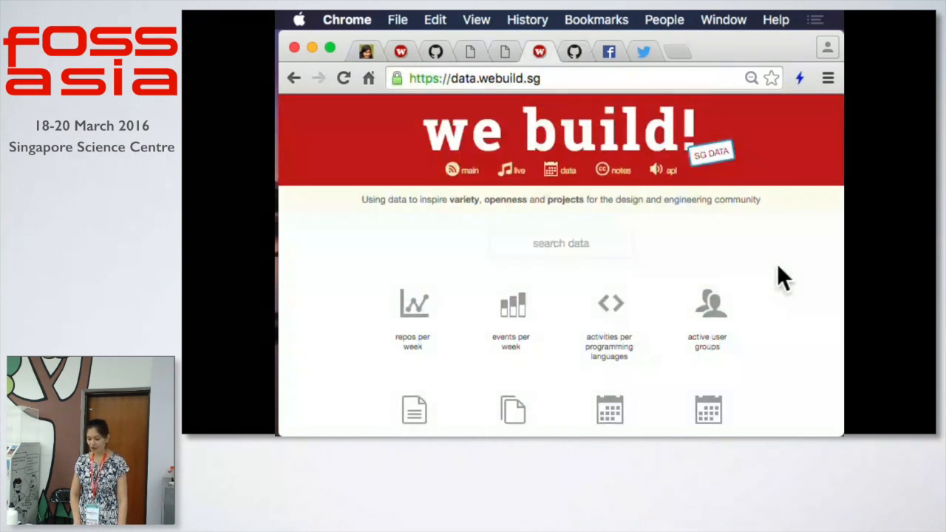
Scroll the data site once more, then move over to the terminal.
scroll("down", 3)
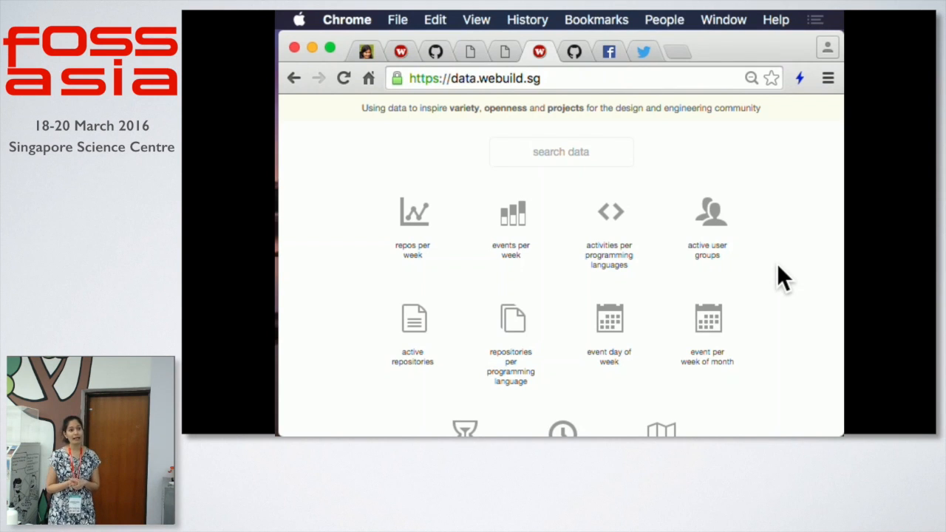
mouse_move(609, 211)
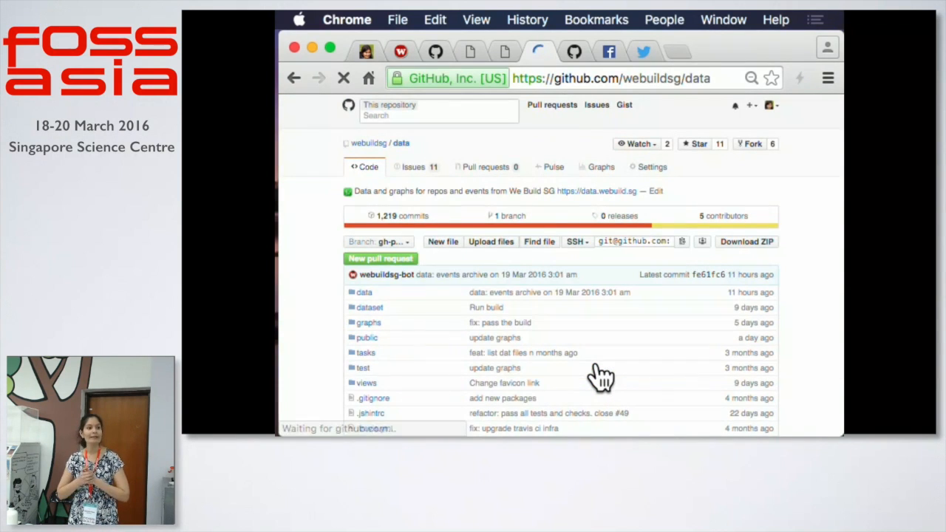
key("cmd+tab")
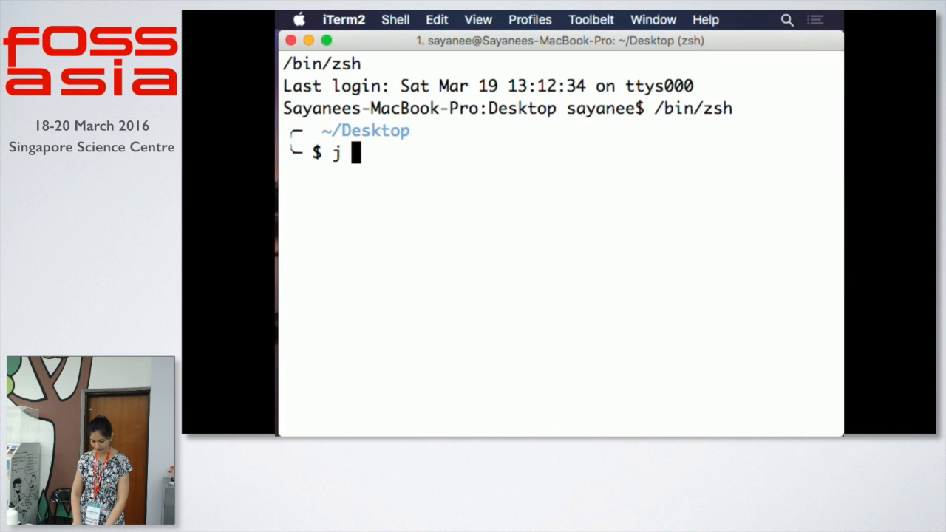
Jump to the local webuild data project and git pull the two new archive files.
type("data")
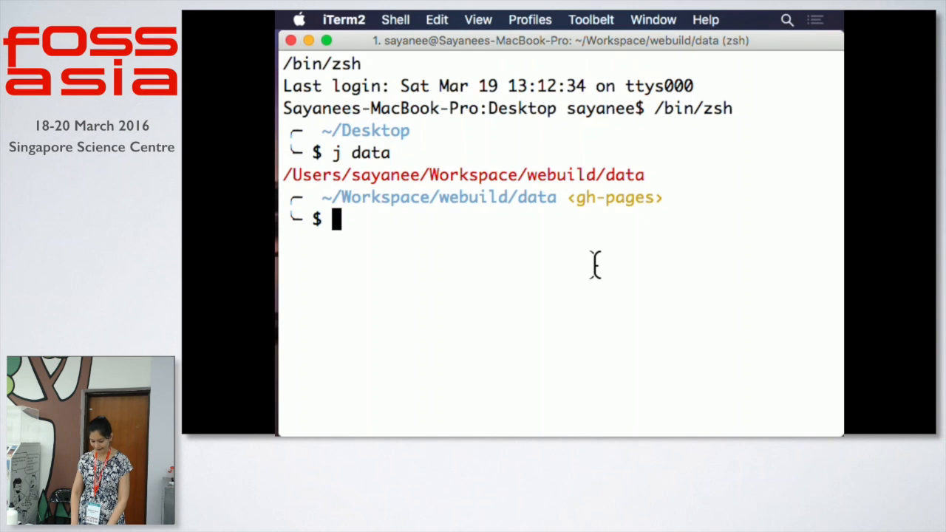
type("git pull")
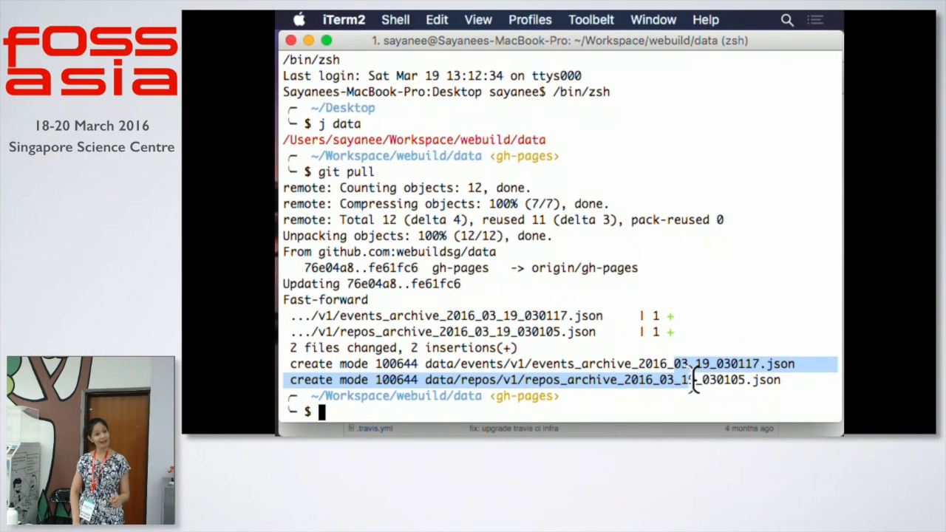
type("c")
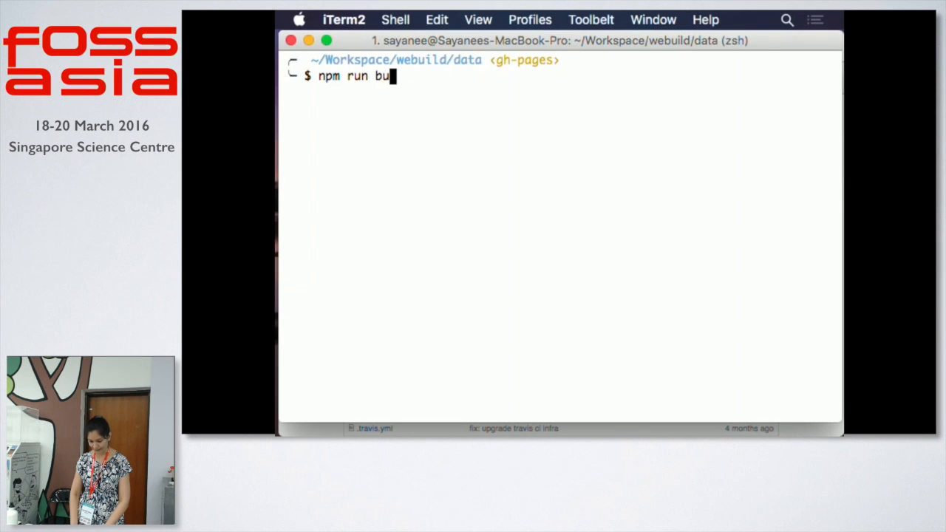
Run npm run build, highlight the saved graph JSON files, and start the server with npm start.
type("ild")
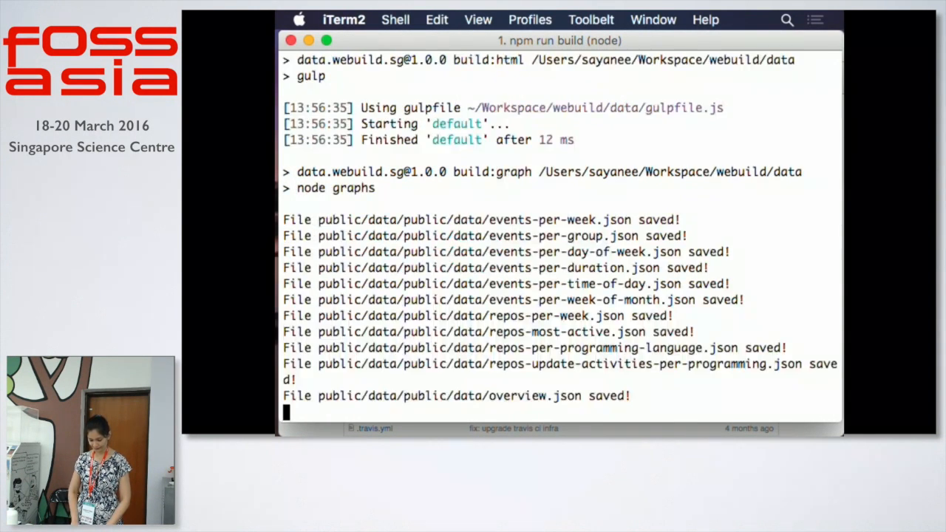
left_click_drag(568, 219, 685, 363)
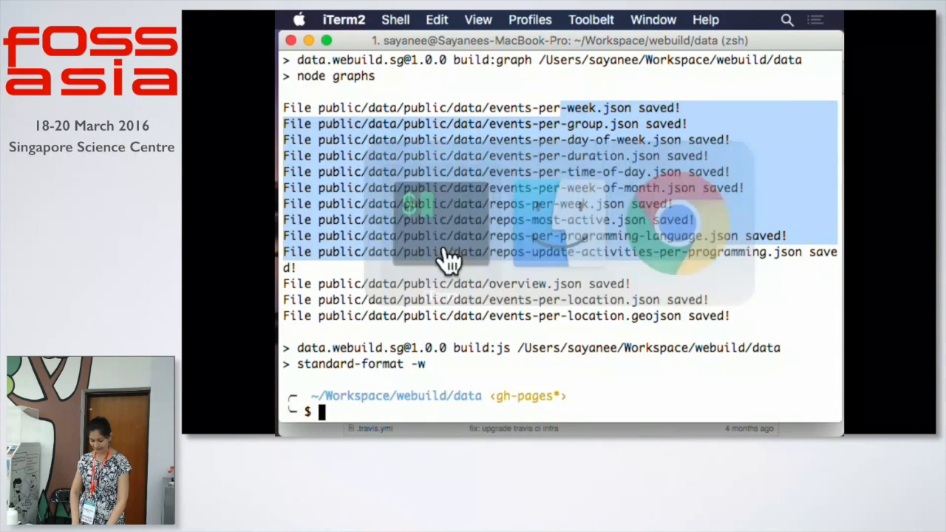
type("npm start")
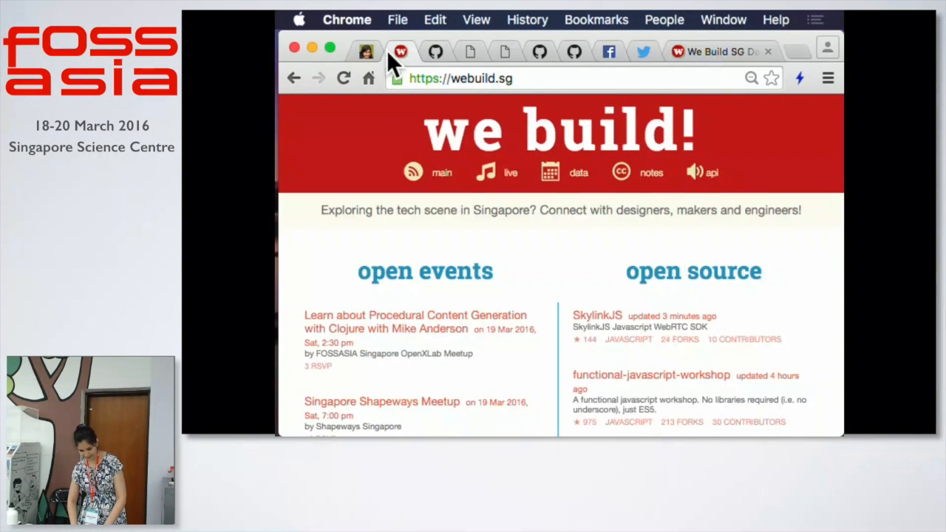
Open the data section of the locally served We Build SG site.
left_click(578, 172)
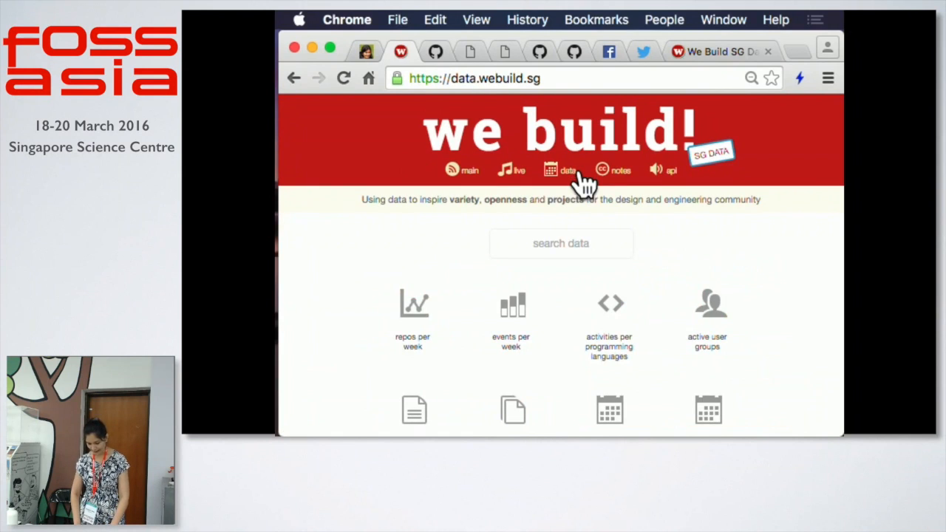
left_click(412, 303)
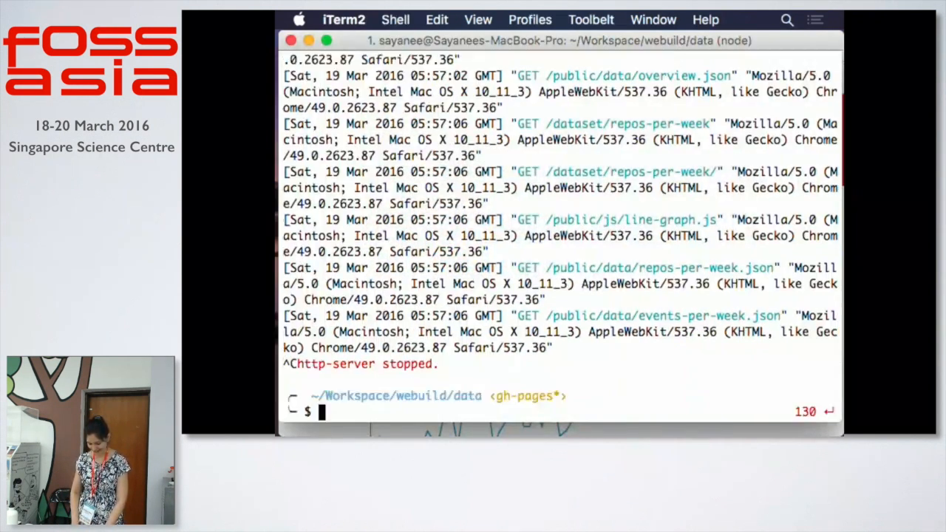
Commit the regenerated graphs as "update graphs" and git push them to GitHub.
type("git push")
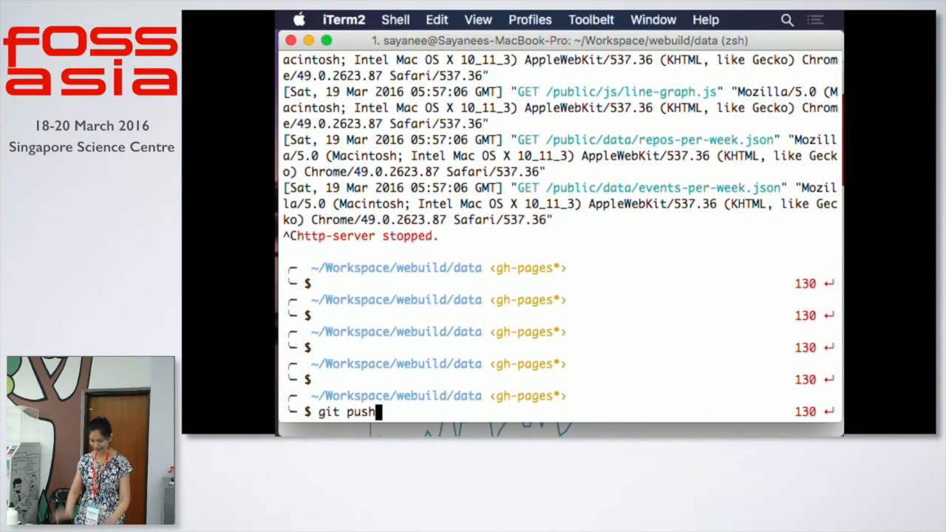
key("enter")
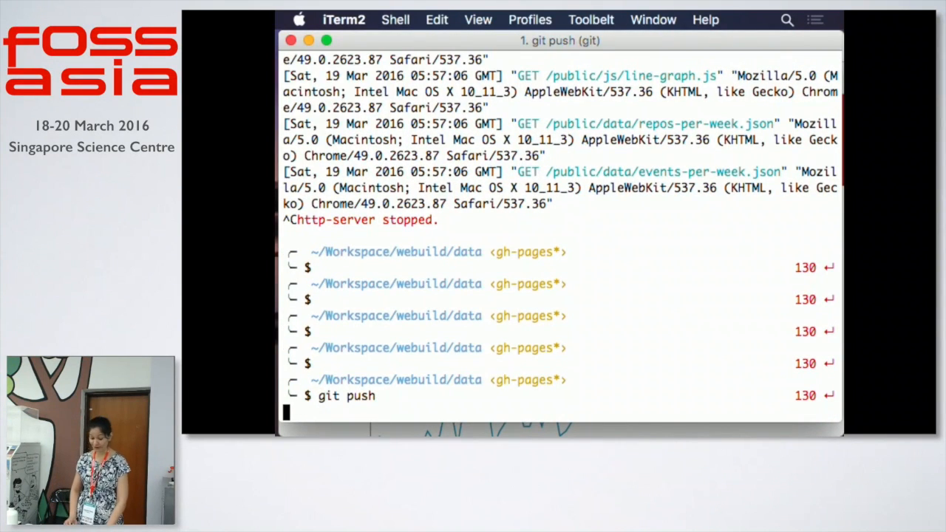
type("gc \"update graphs")
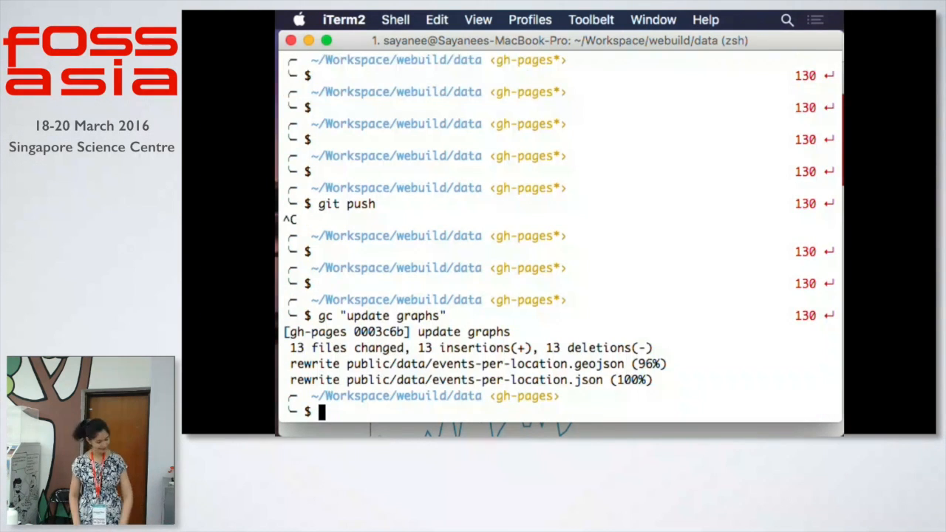
type("git pu")
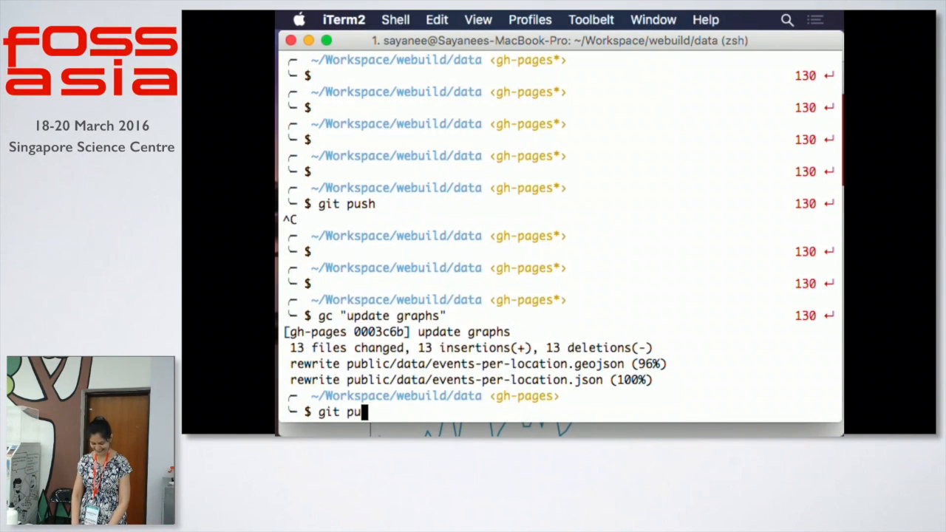
key("enter")
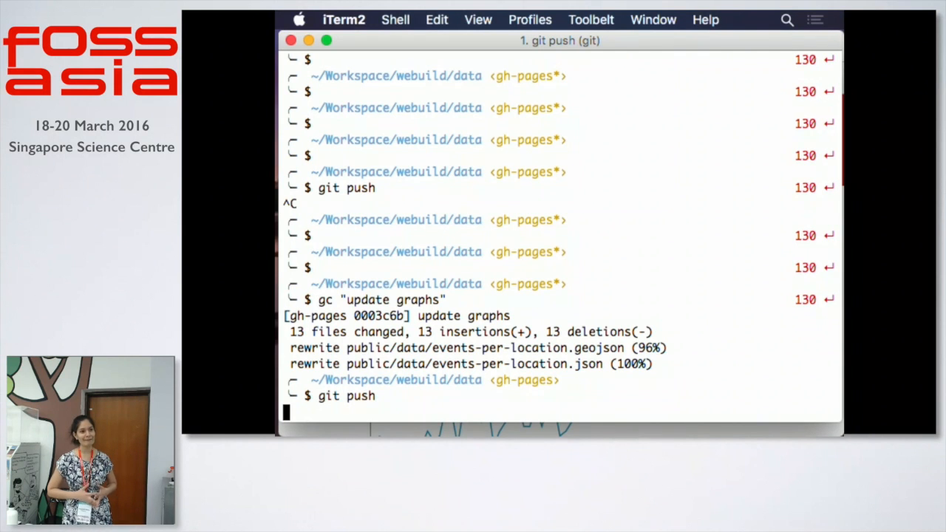
key("Return")
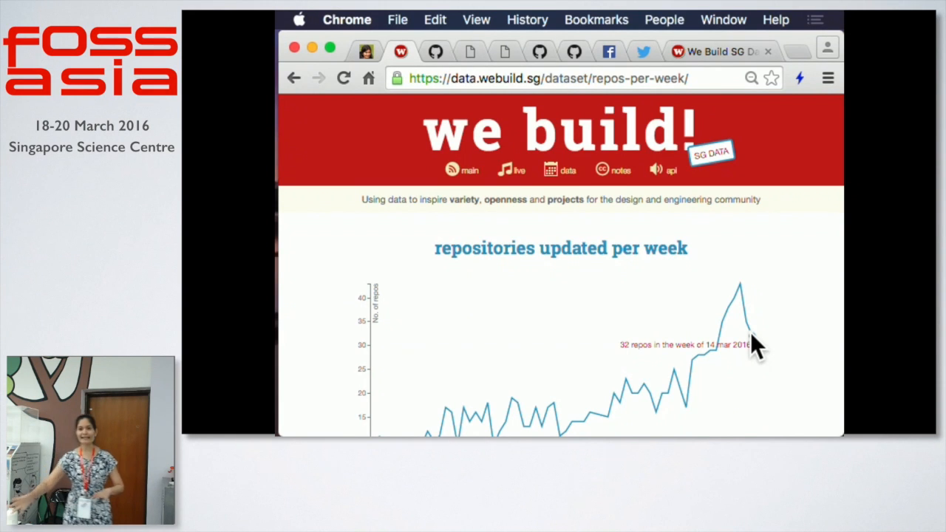
mouse_move(443, 45)
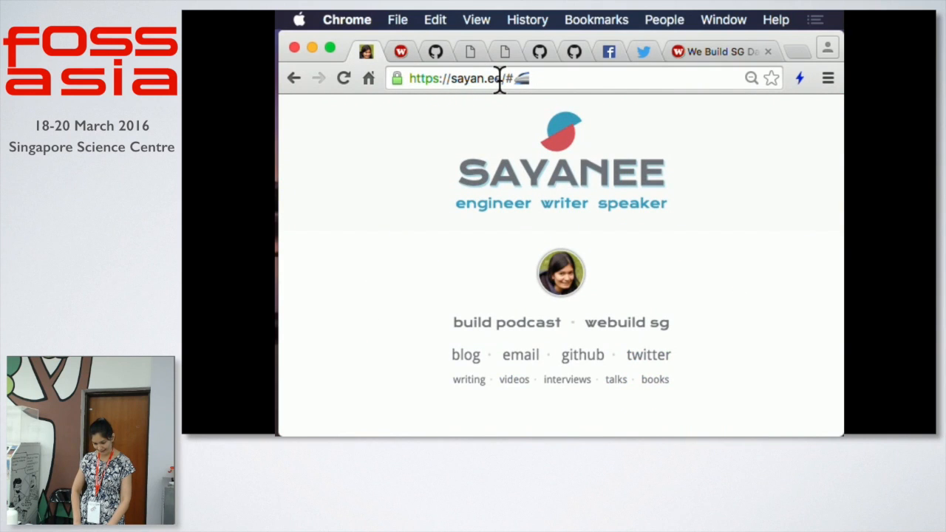
Show the sayan.ee personal homepage, selecting its domain in the address bar.
double_click(476, 78)
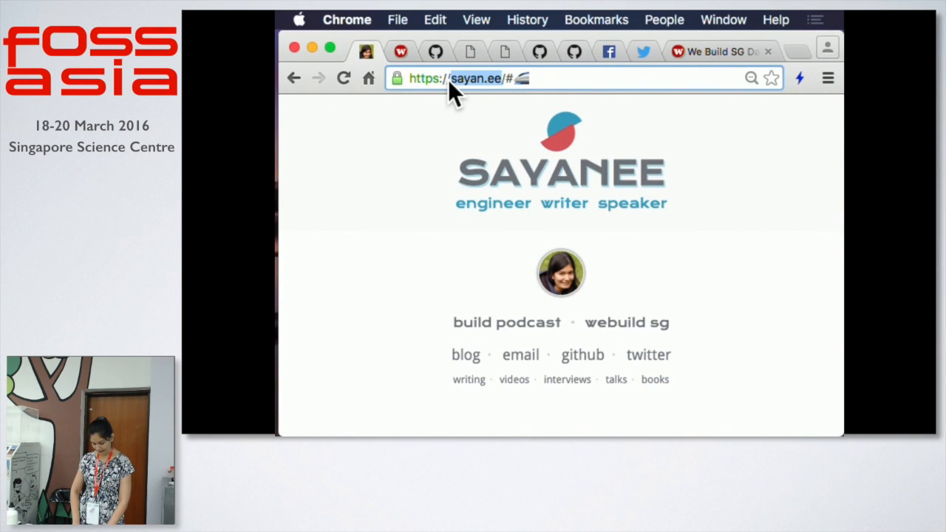
left_click(487, 78)
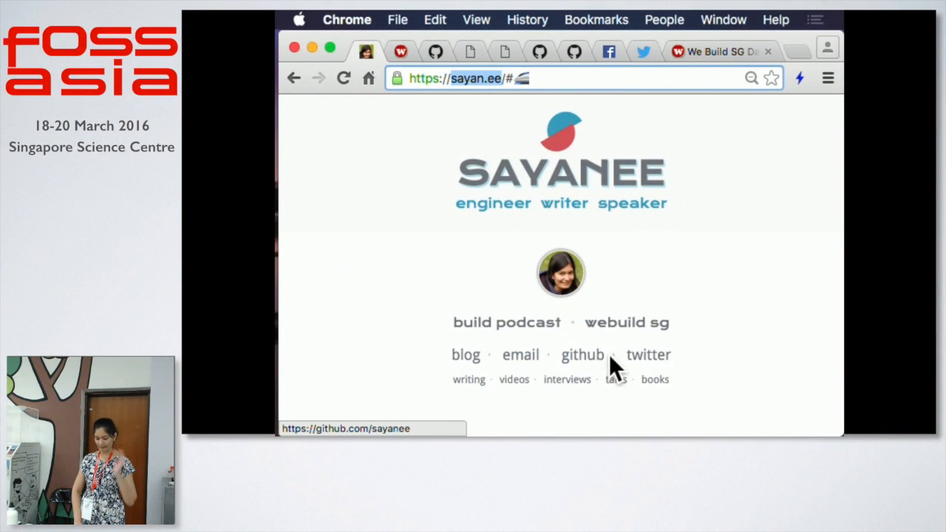
mouse_move(619, 357)
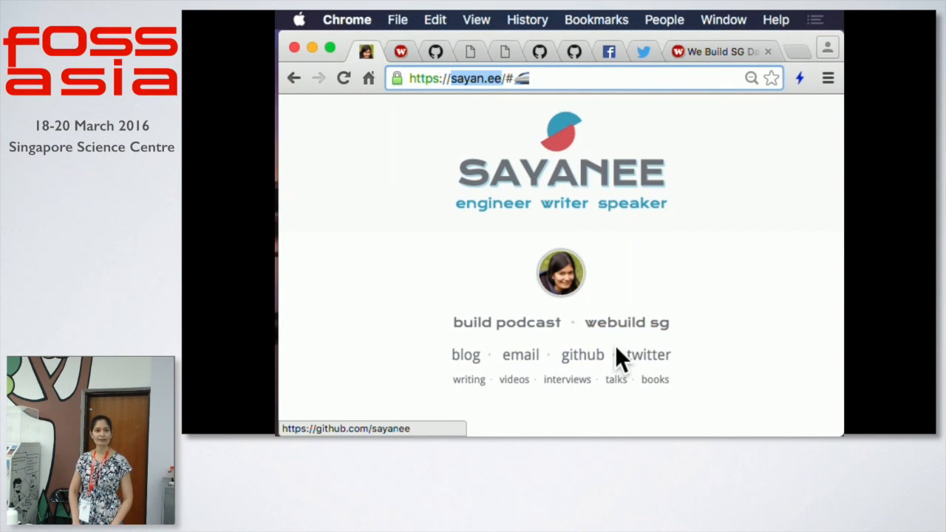
mouse_move(724, 318)
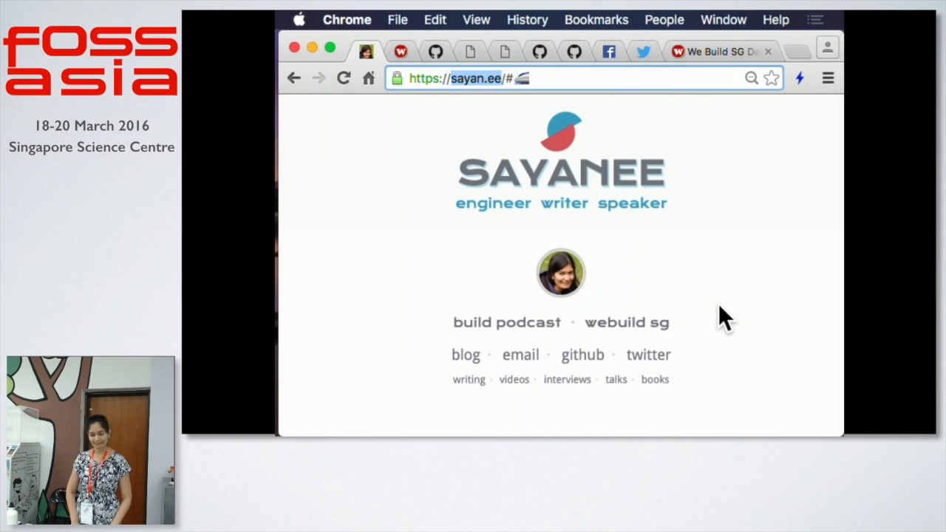